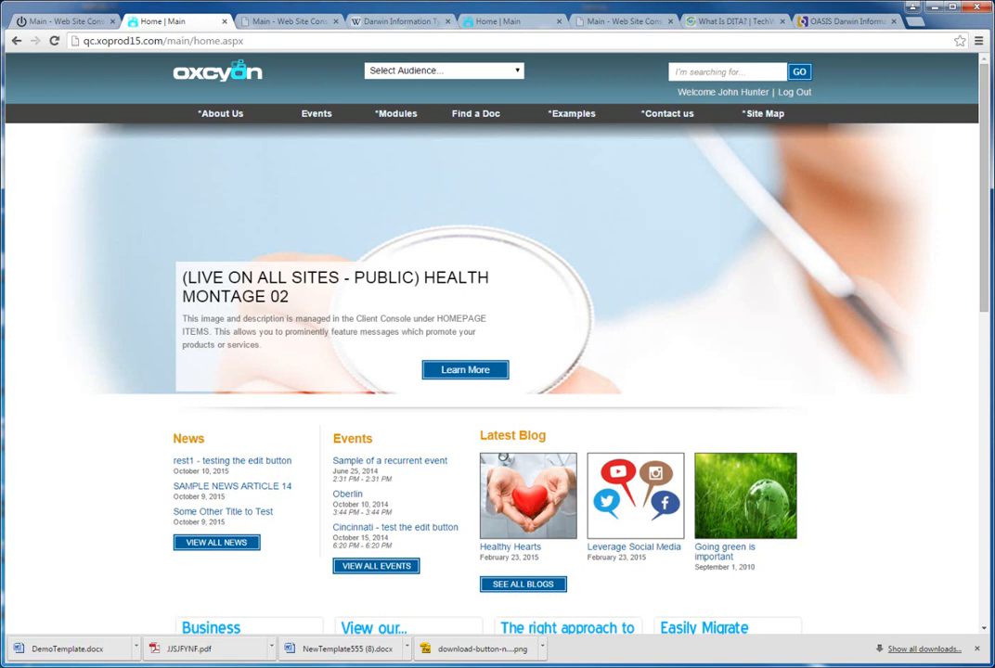
mouse_move(961, 280)
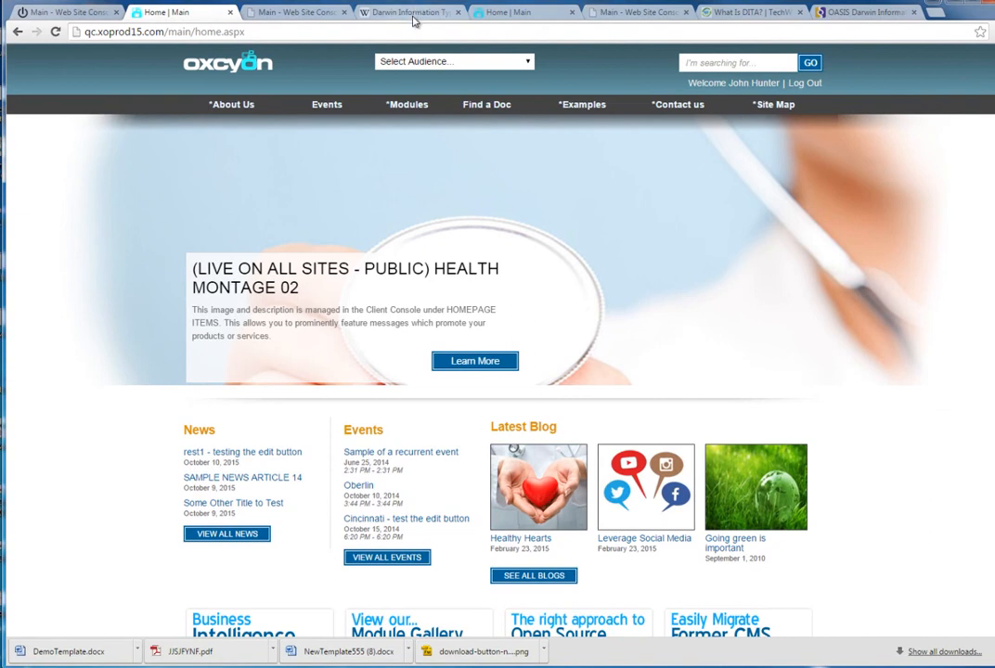
Browse the Wikipedia DITA article down through its Features and limitations section.
left_click(409, 11)
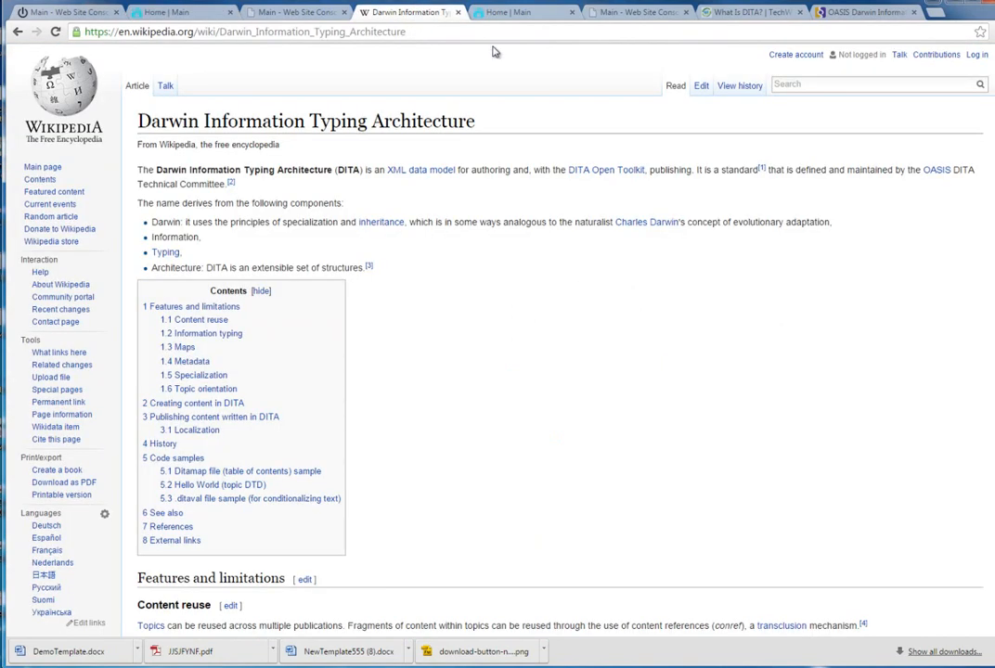
mouse_move(972, 134)
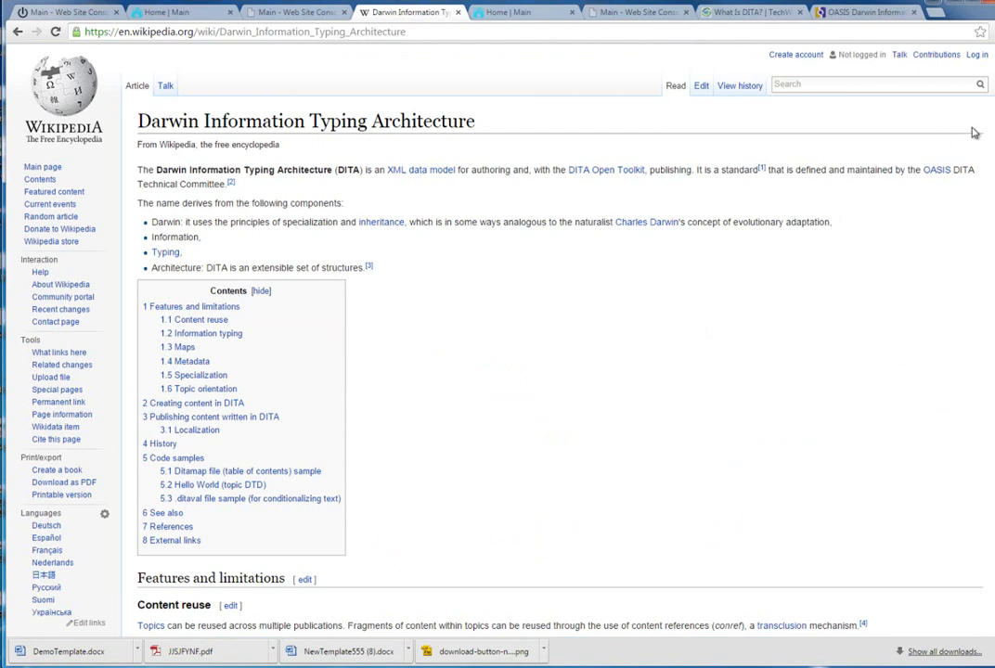
scroll("down", 3)
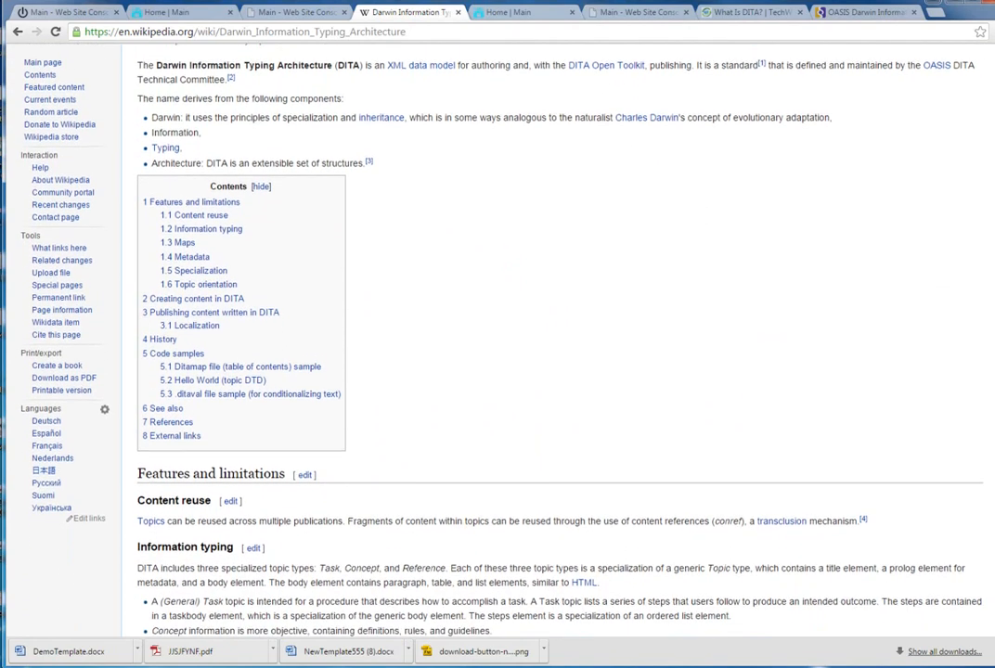
scroll("down", 3)
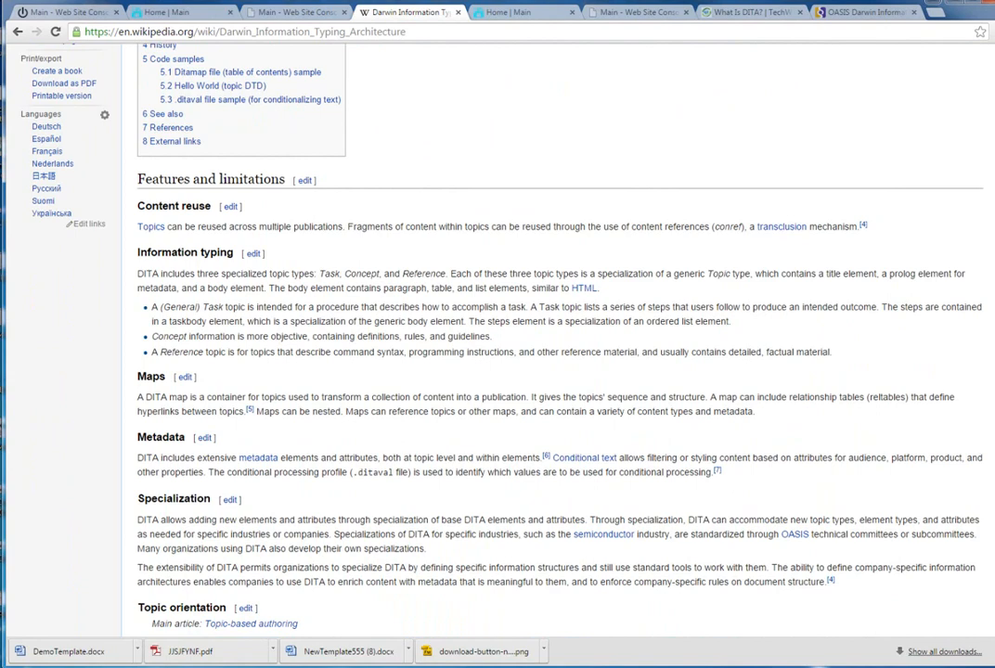
scroll("down", 3)
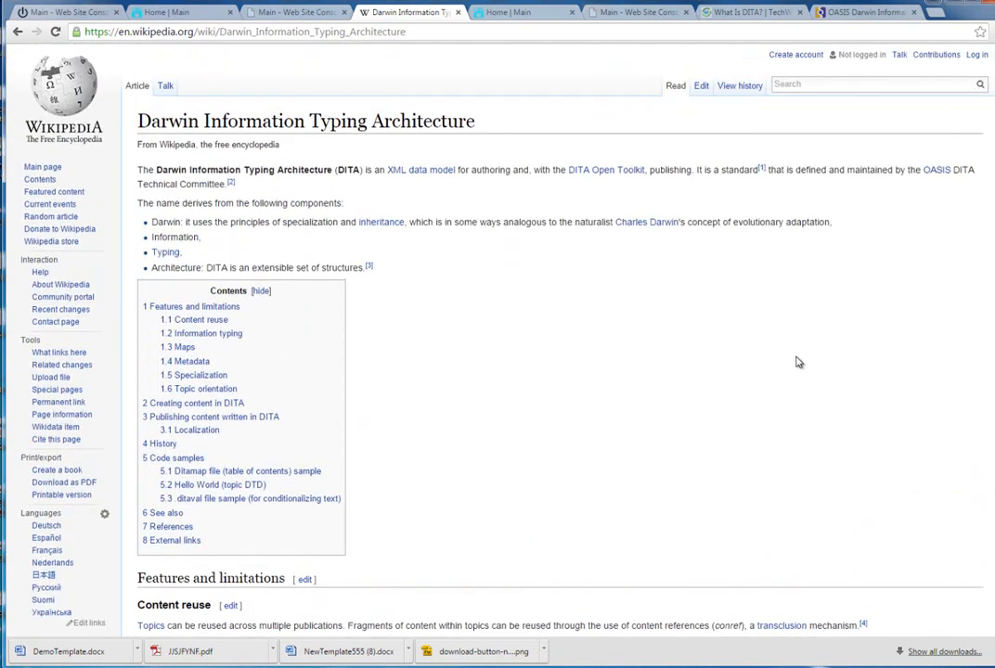
mouse_move(887, 67)
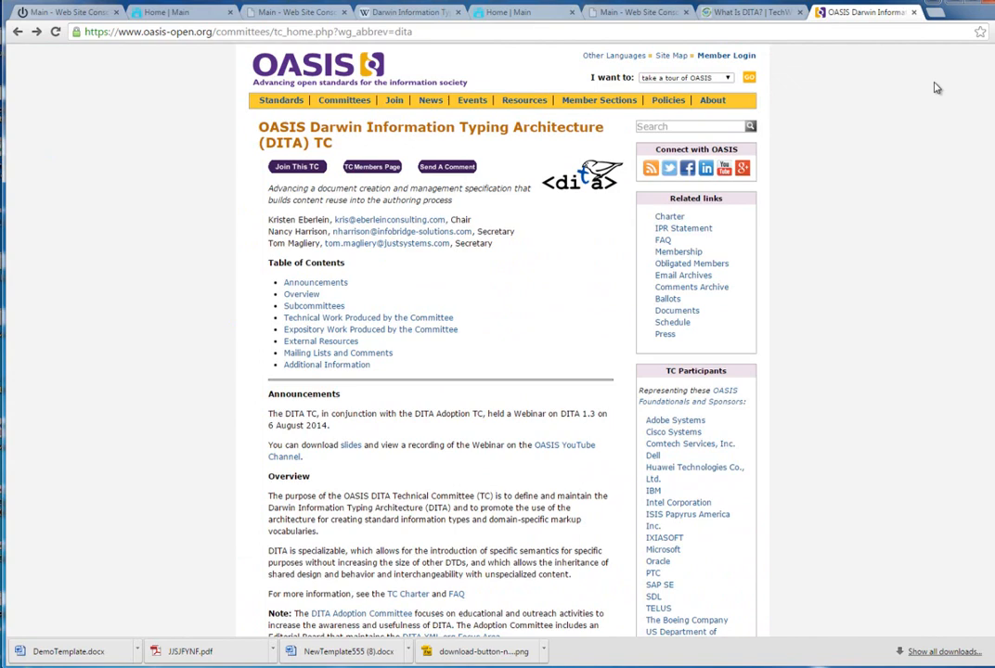
mouse_move(752, 11)
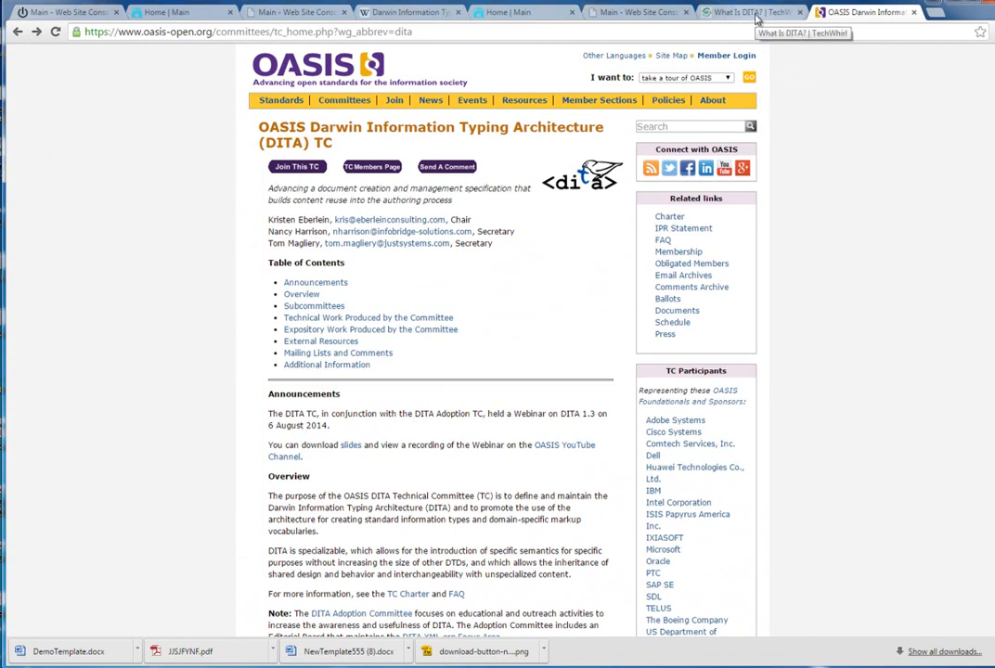
Read through TechWhirl's What is DITA? article, then return to the CentraPoint home page.
left_click(742, 11)
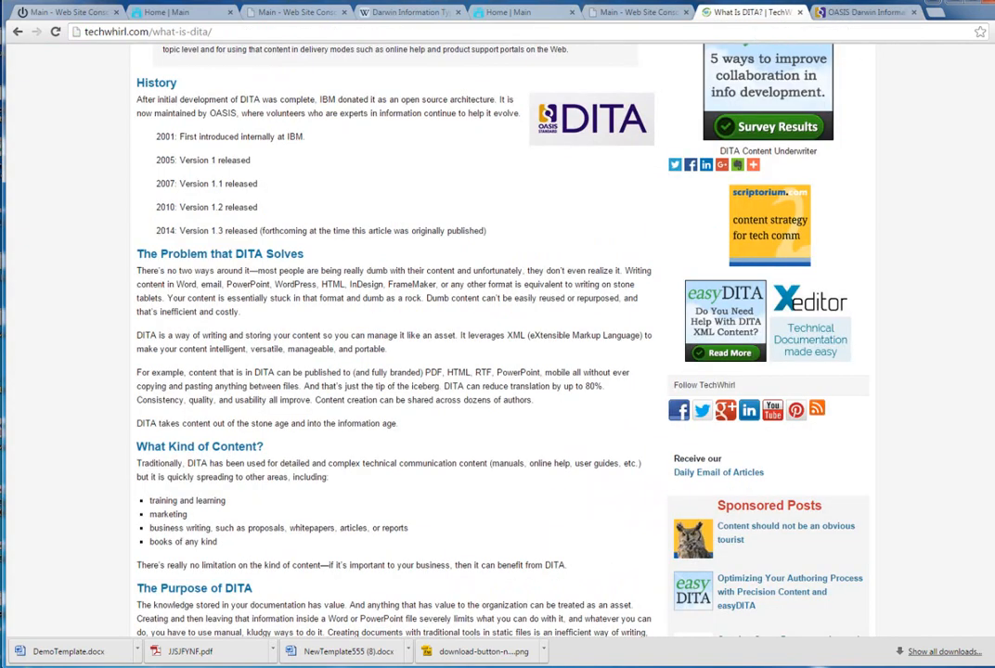
scroll("down", 3)
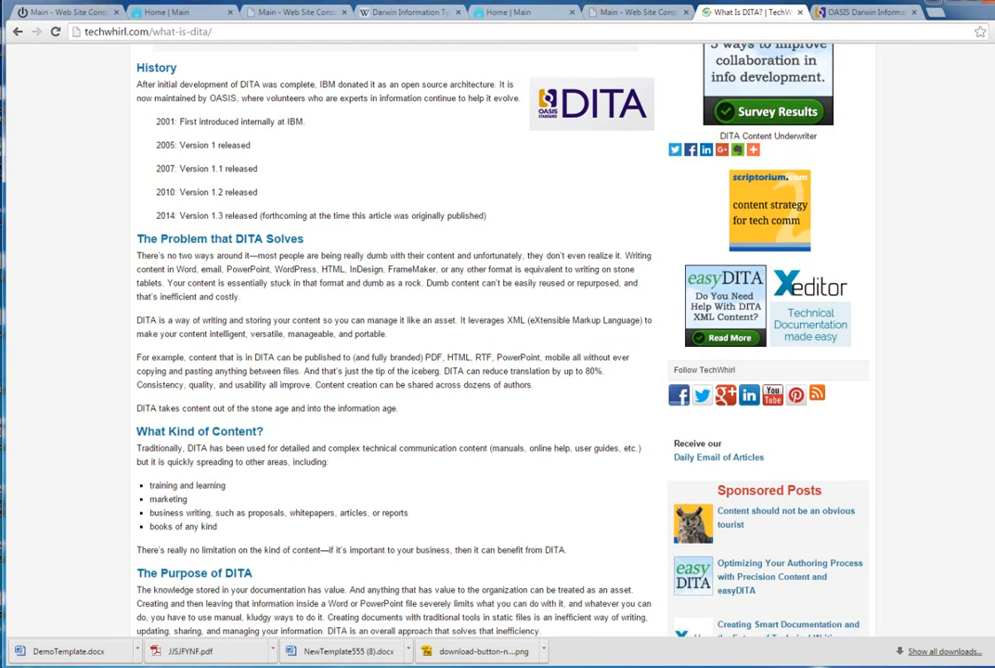
scroll("up", 3)
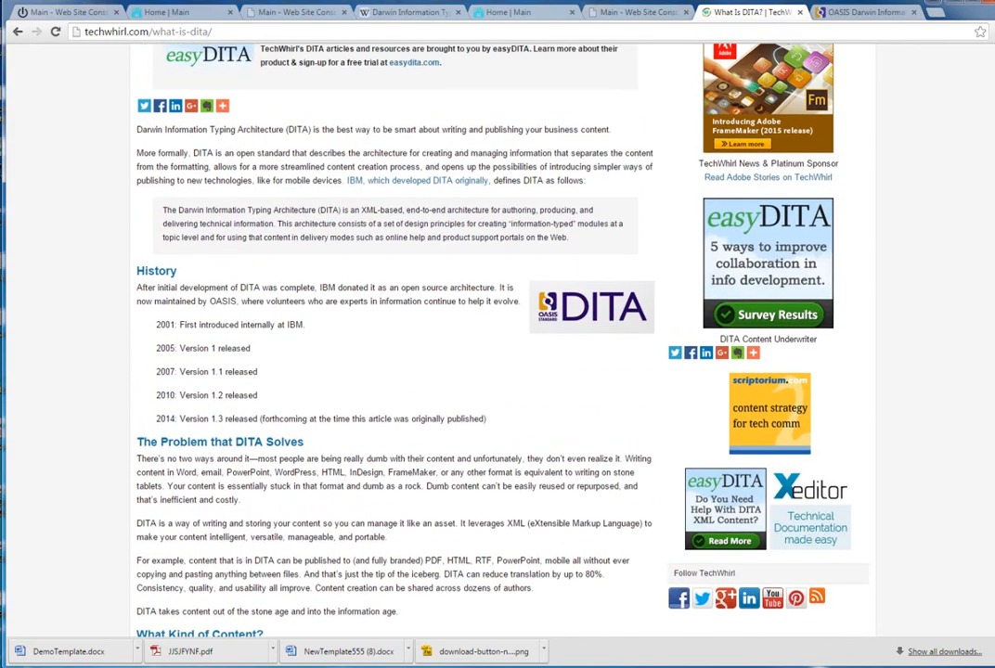
scroll("down", 3)
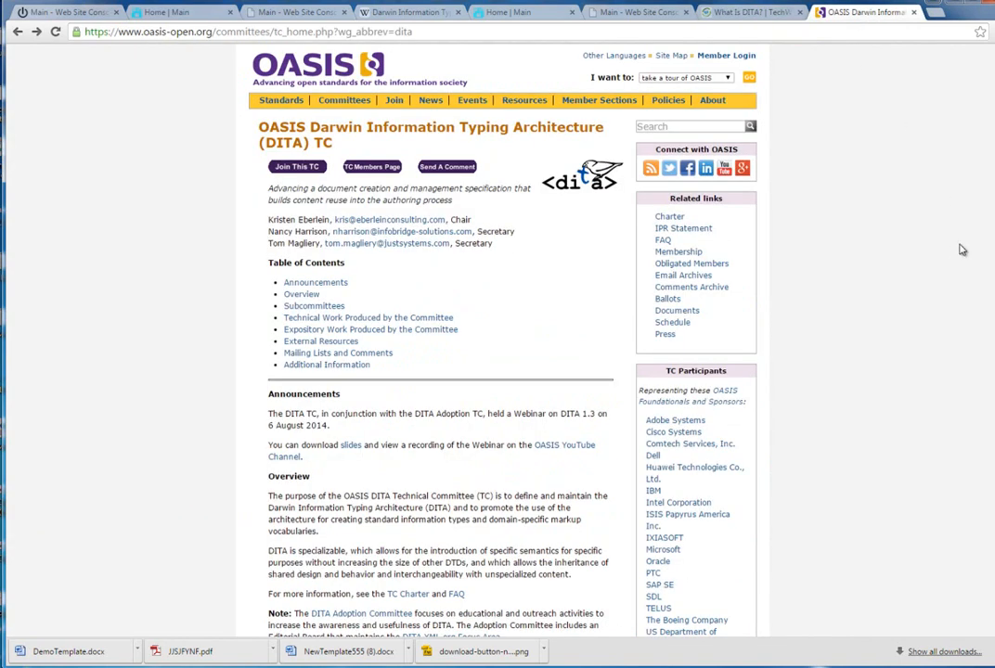
left_click(182, 11)
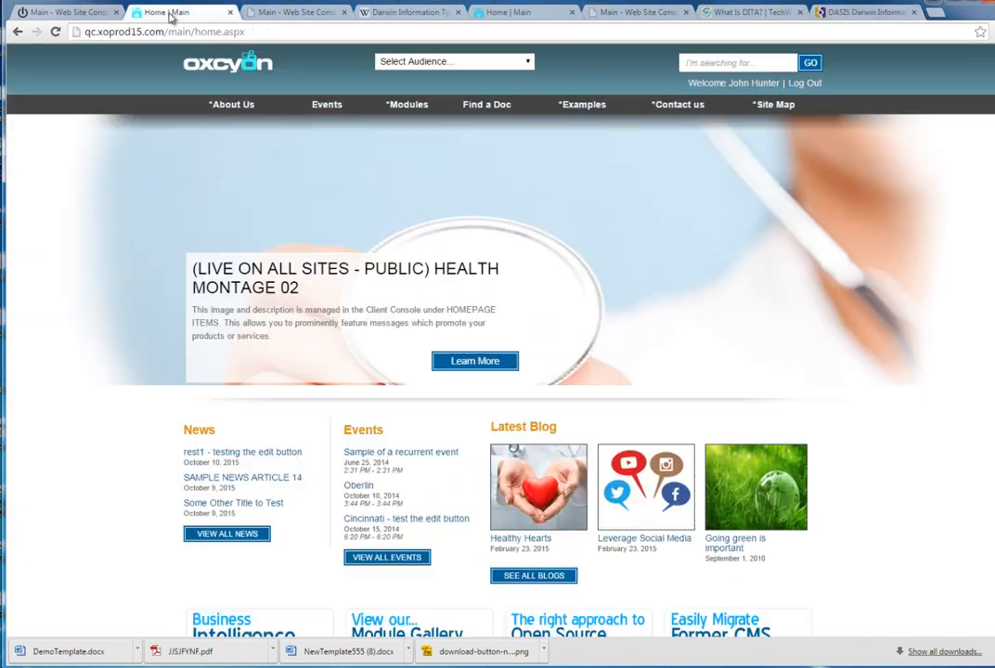
left_click(583, 104)
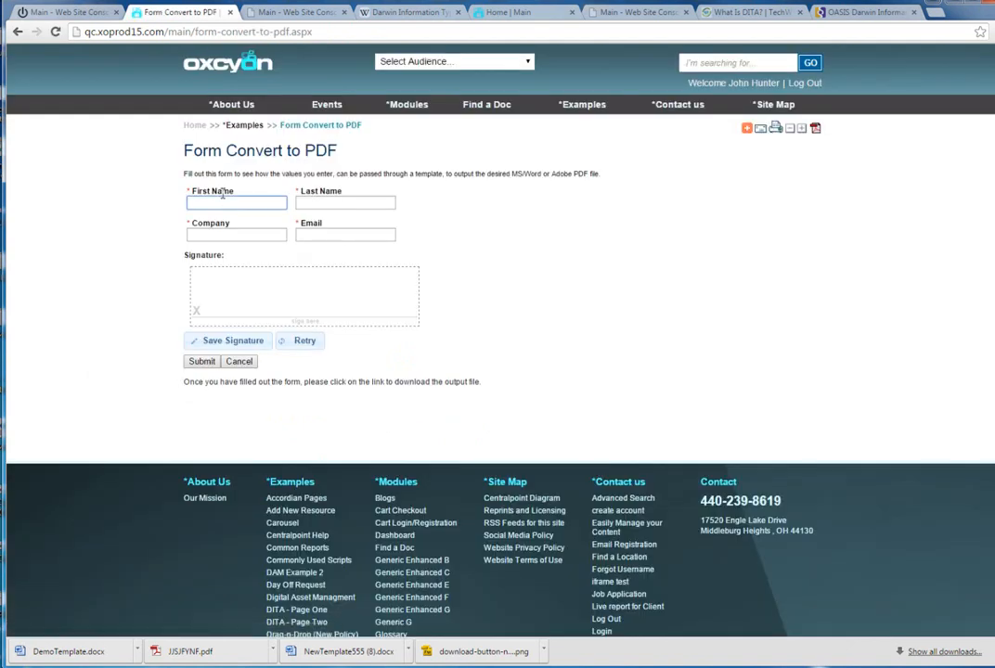
type("j")
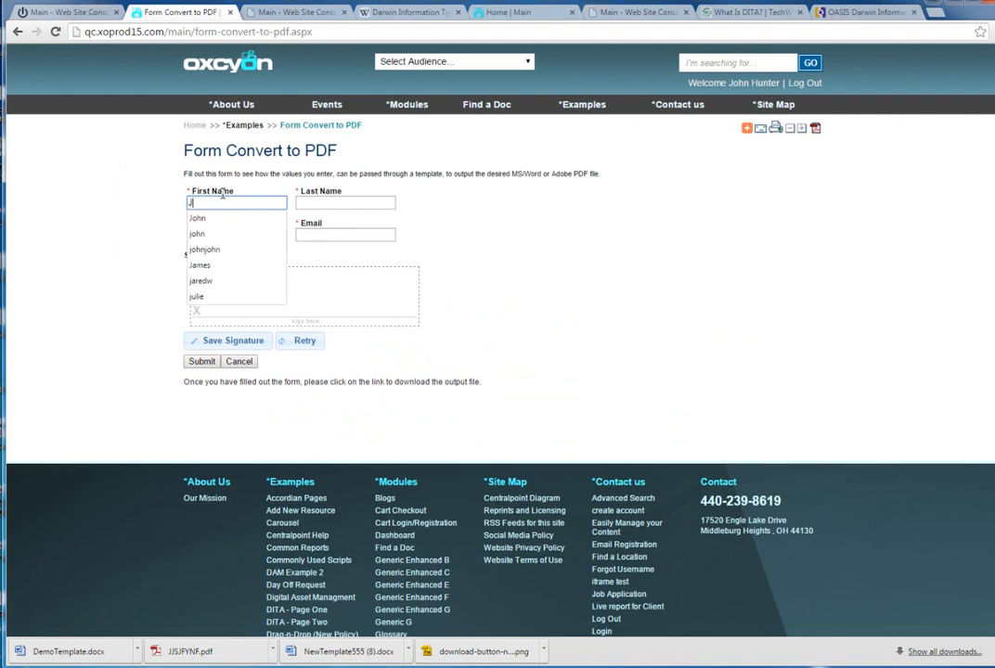
left_click(197, 217)
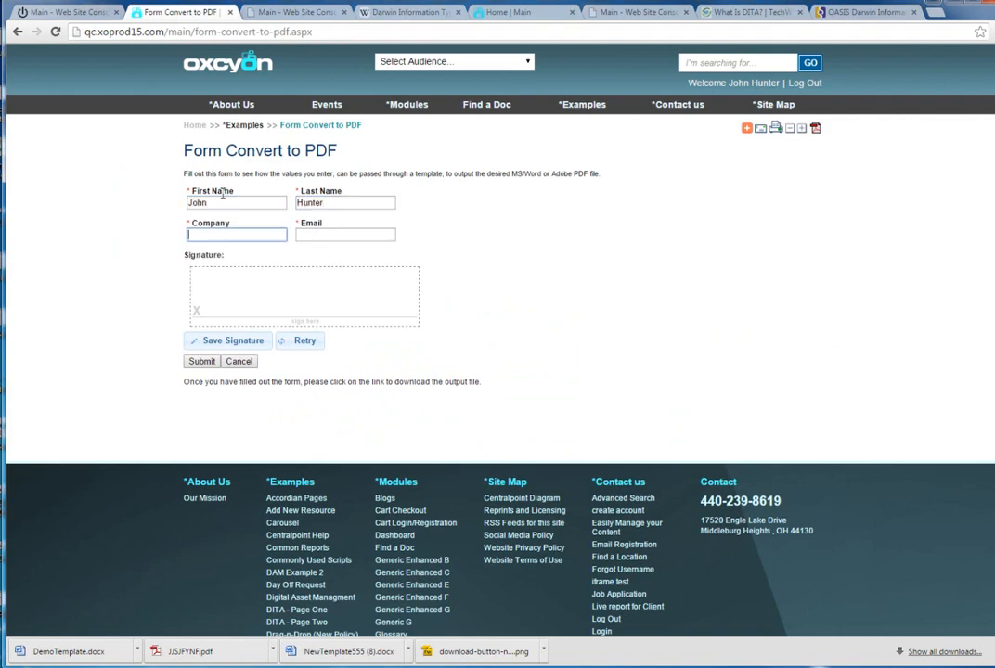
type("Oxcyon")
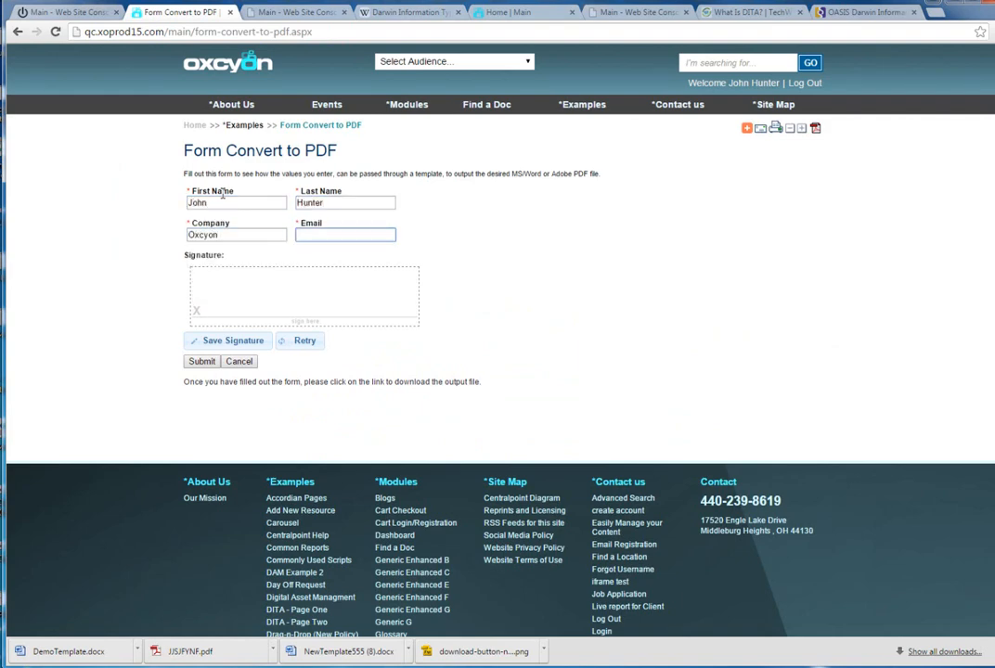
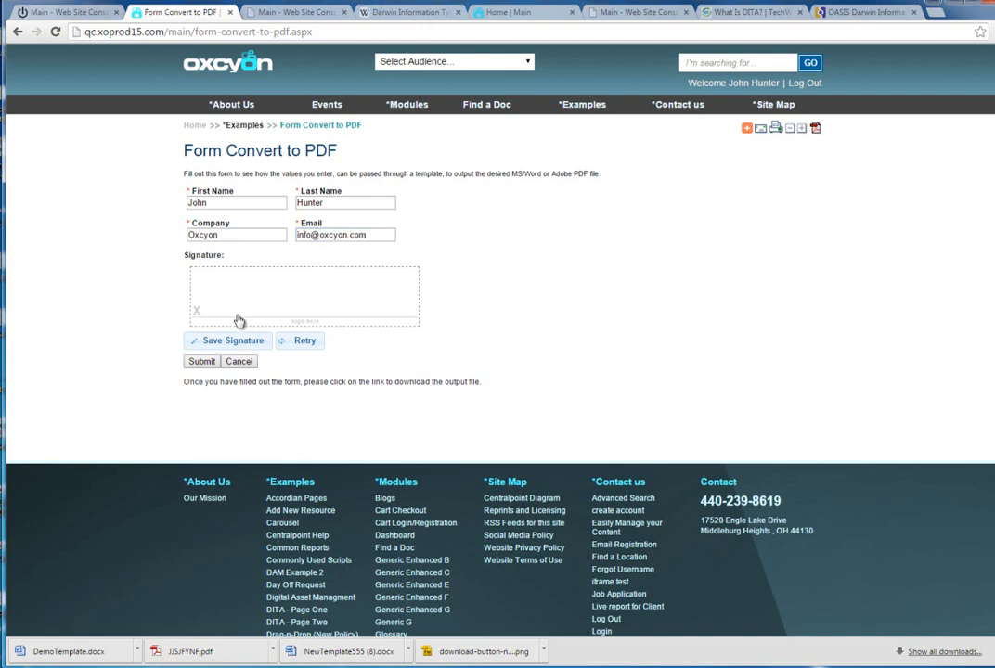
Draw and save the signature, submit the form and download the generated output file.
left_click_drag(214, 301, 274, 319)
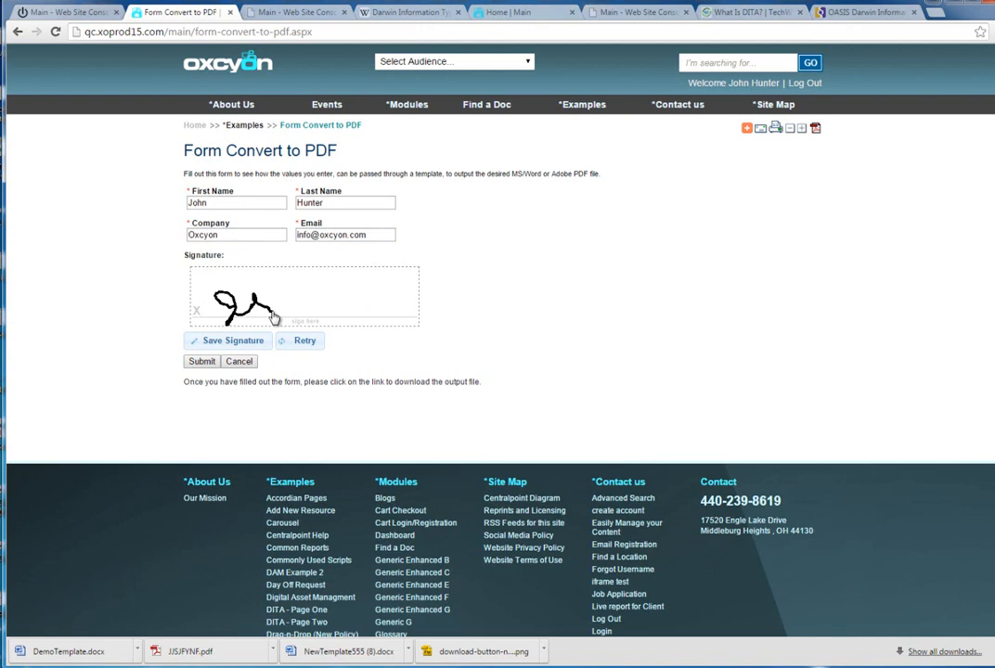
left_click_drag(269, 312, 319, 306)
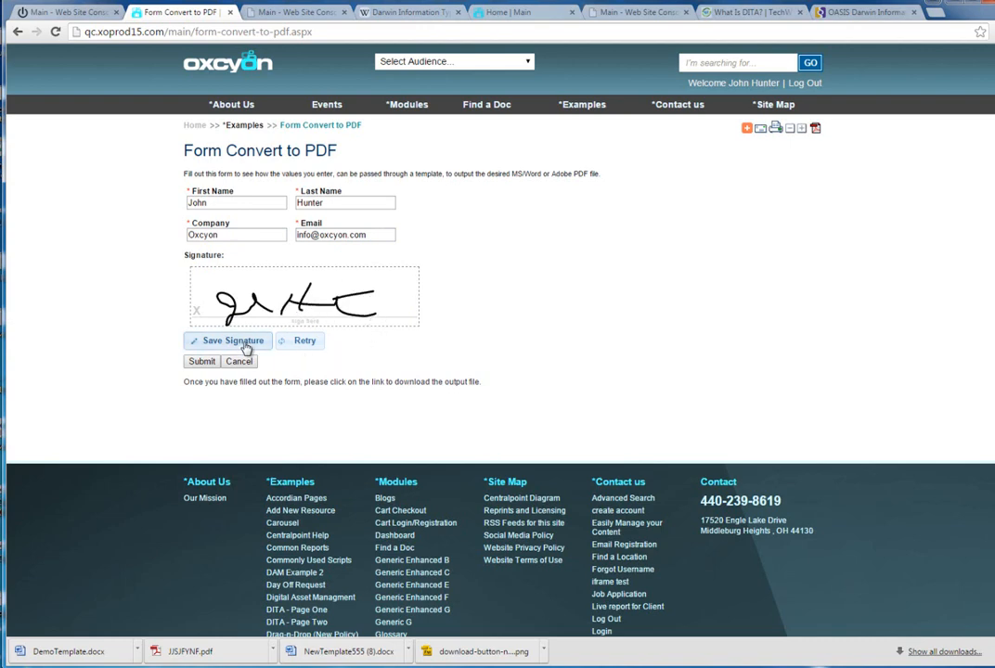
left_click(226, 342)
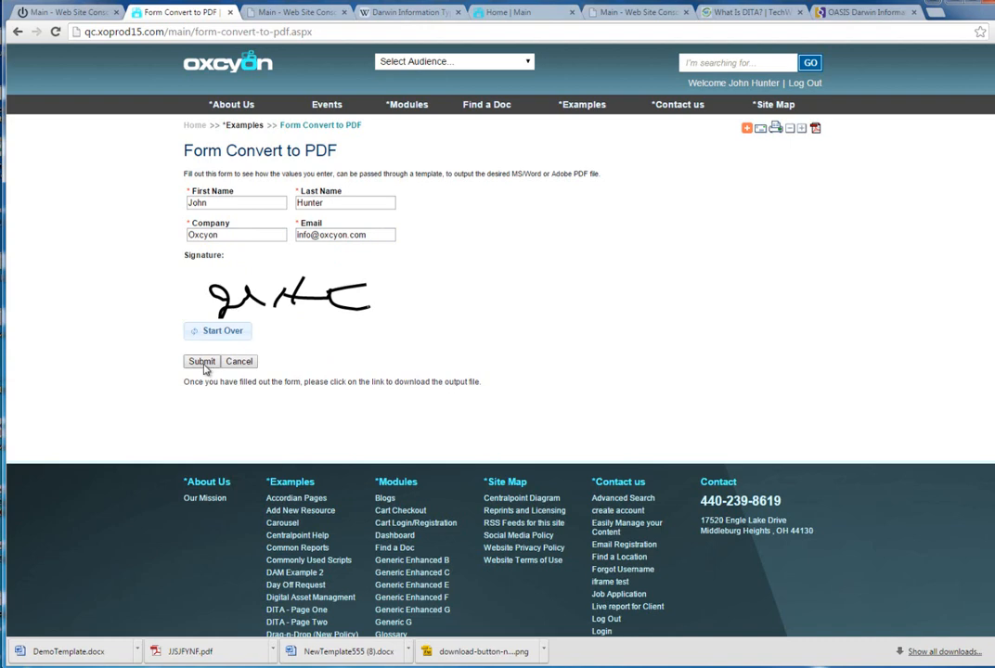
left_click(200, 360)
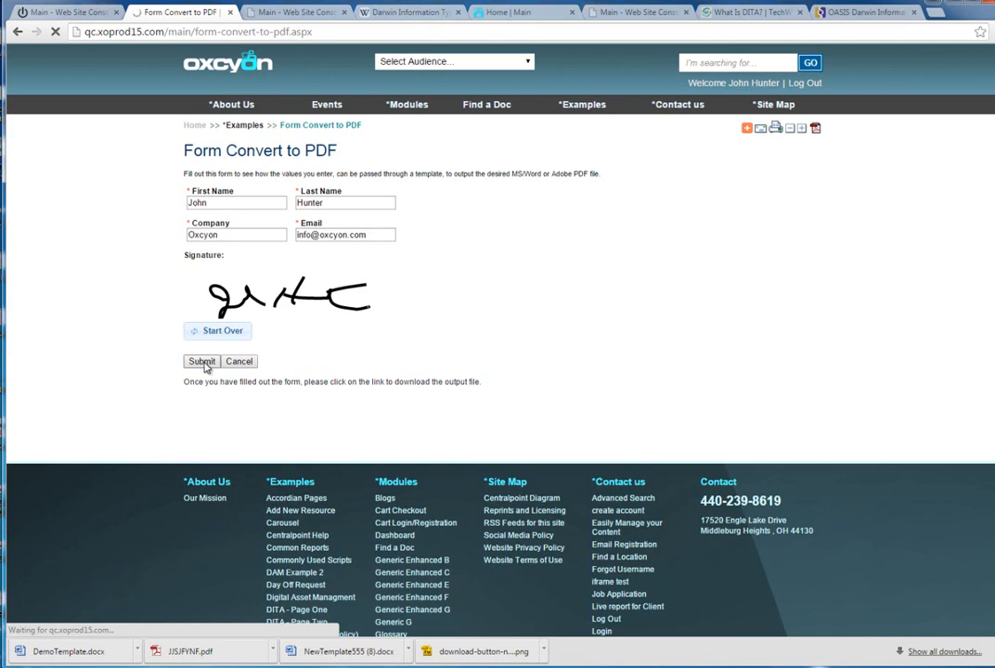
left_click(200, 360)
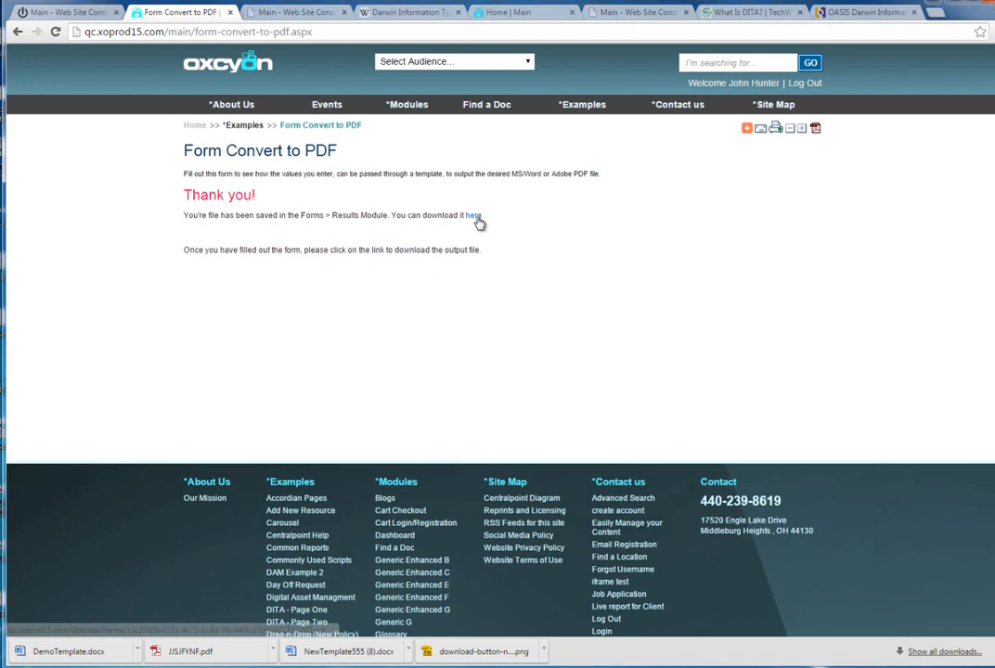
left_click(473, 215)
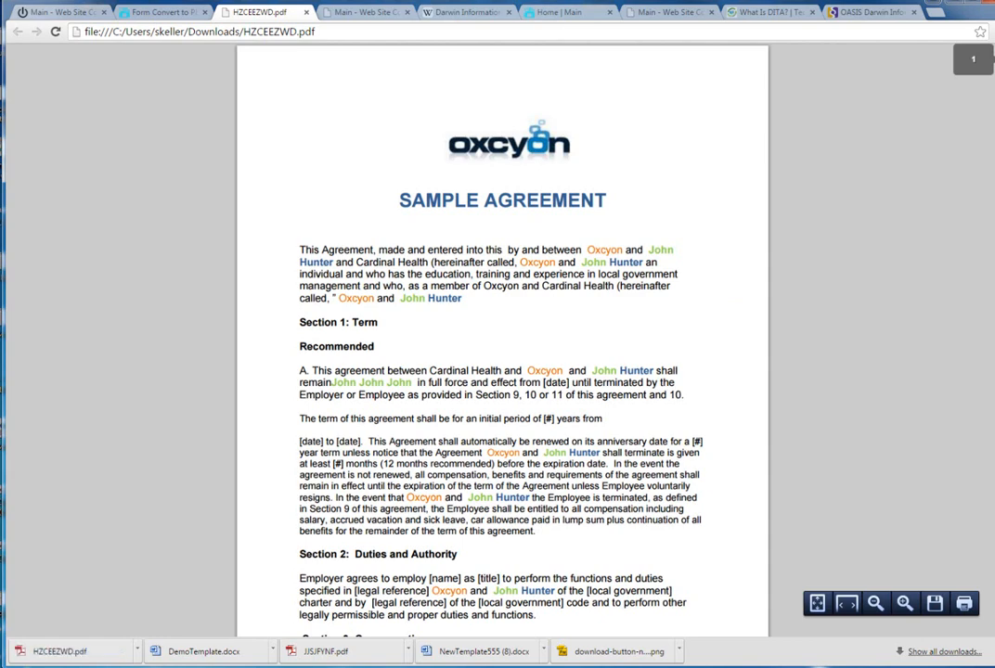
Scroll through the generated Sample Agreement PDF and return to the form page.
scroll("down", 3)
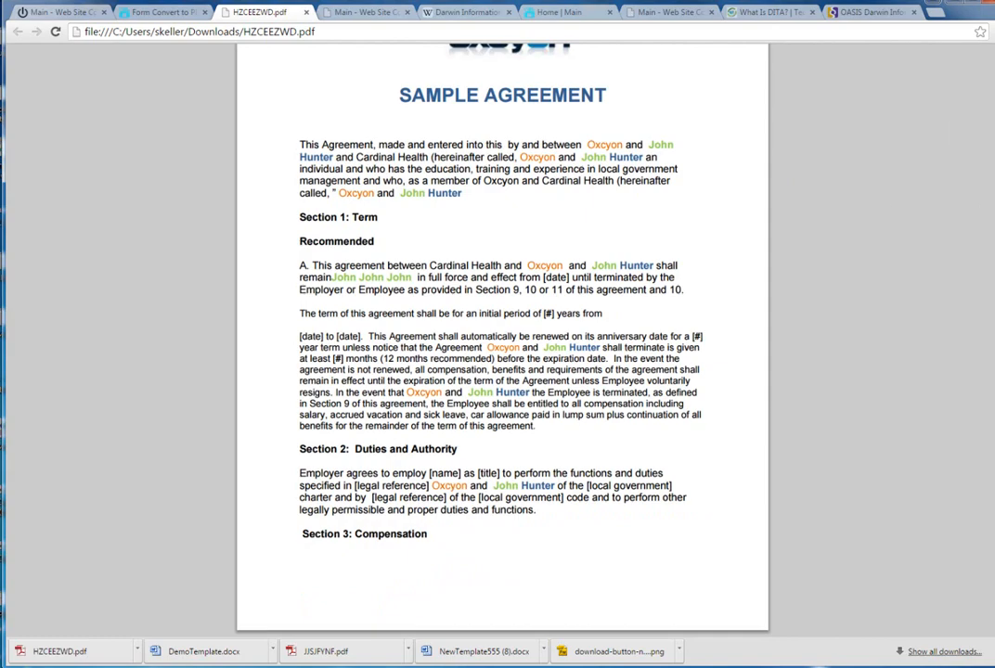
scroll("down", 3)
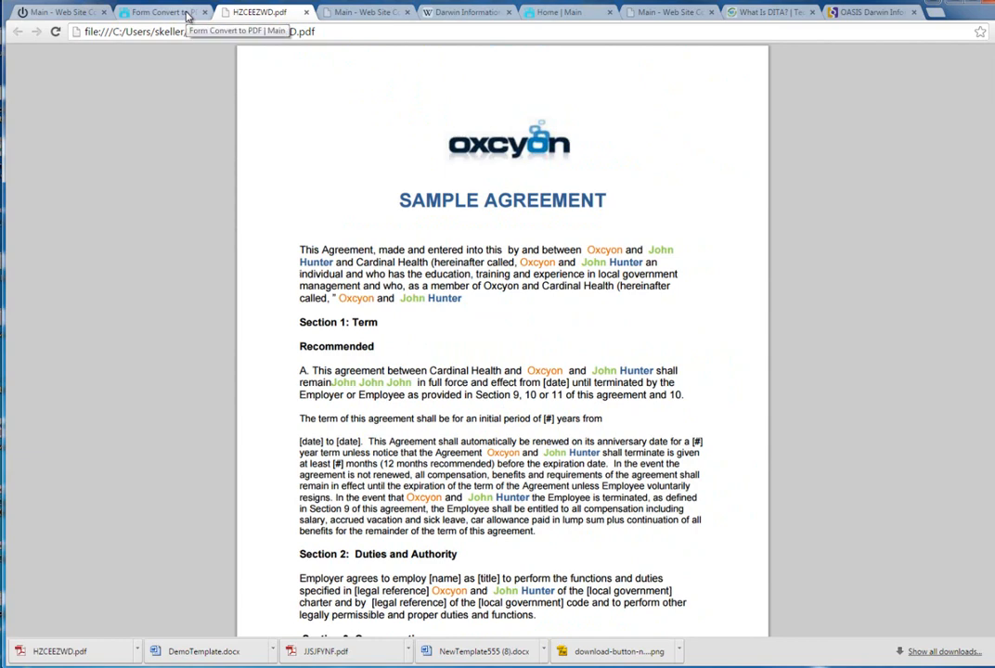
left_click(152, 11)
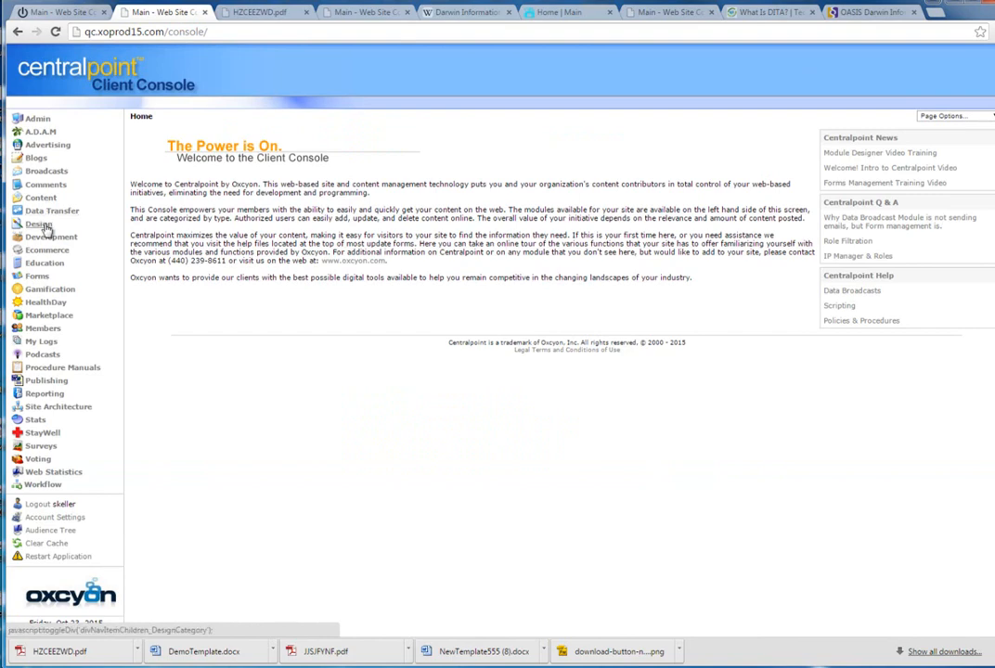
Look at the console's Styles design settings, then open the Forms module list.
left_click(40, 222)
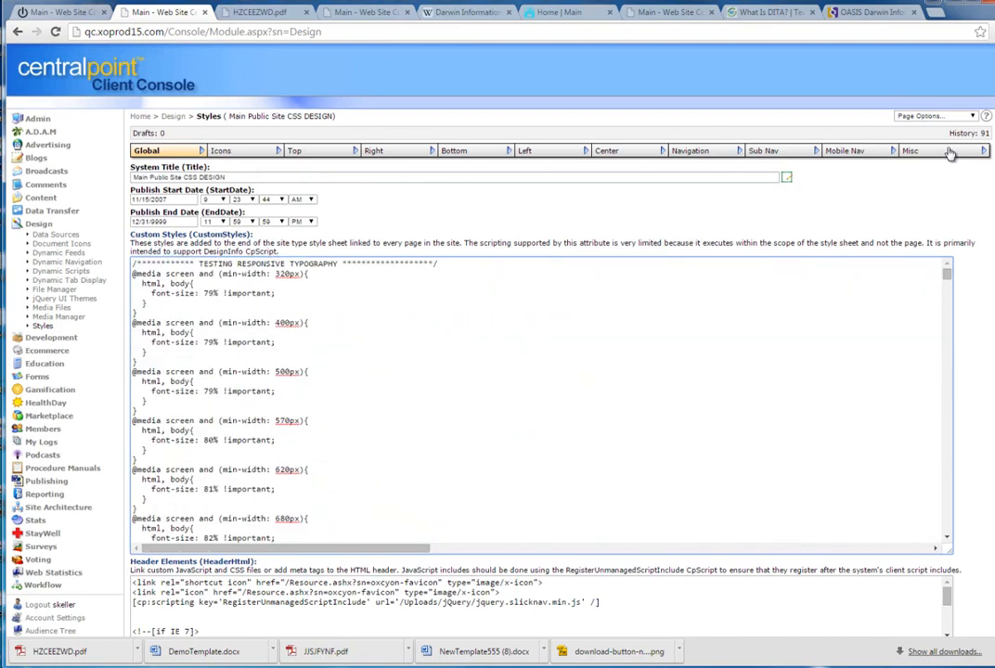
left_click(909, 150)
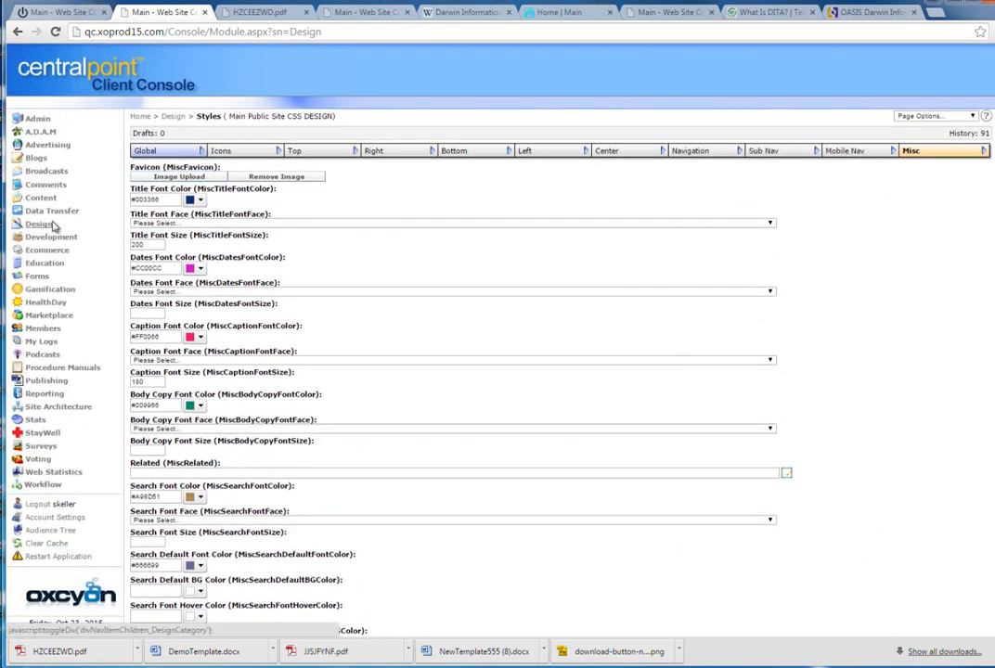
left_click(37, 276)
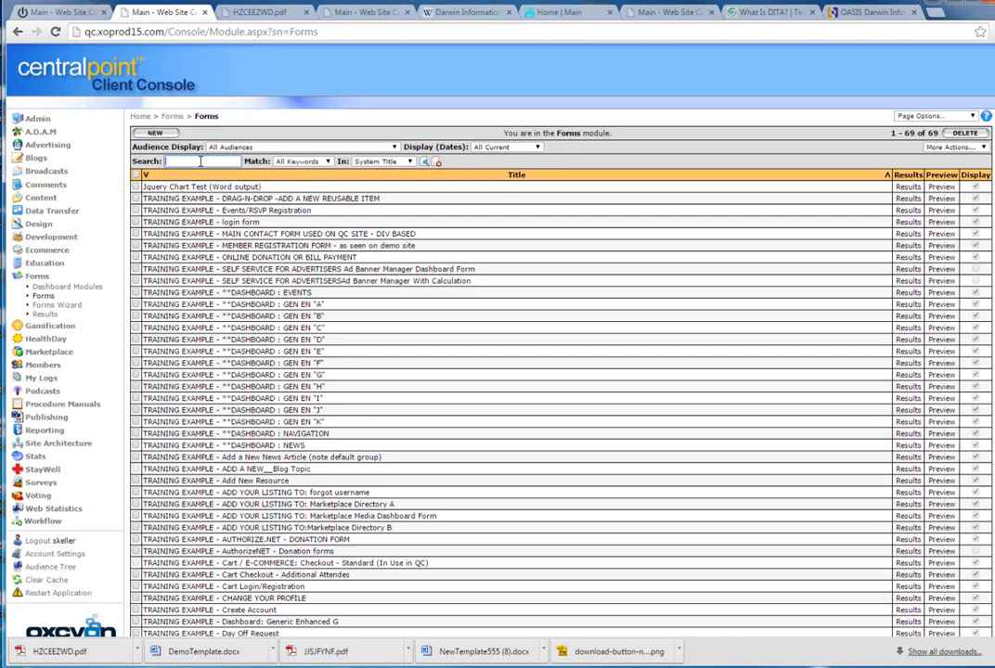
Search the forms for pdf and review the FORM CONVERT TO PDF training example's General settings.
type("pdf")
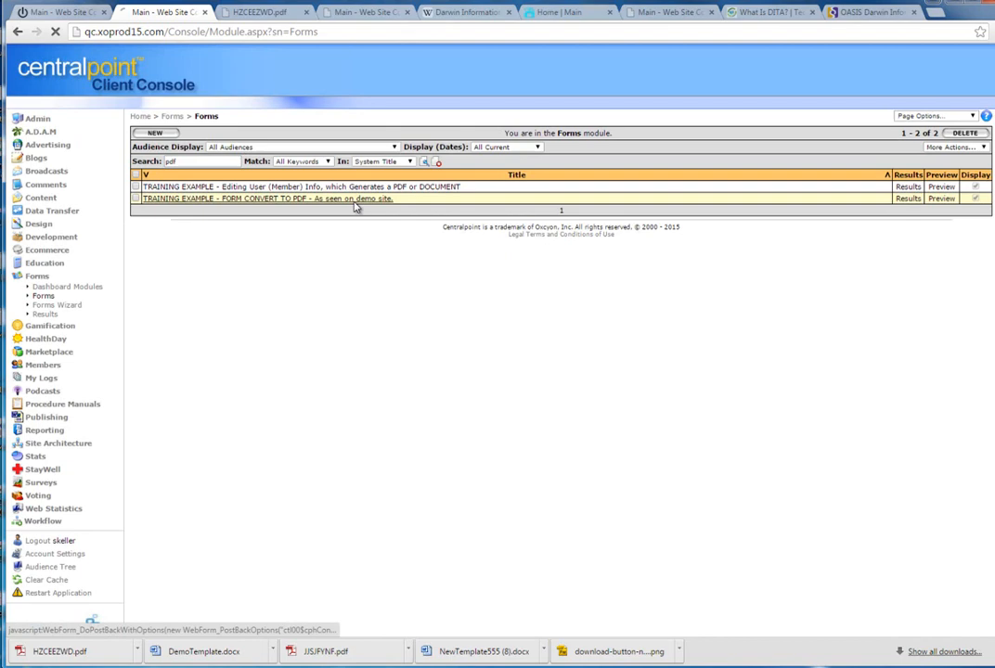
left_click(259, 198)
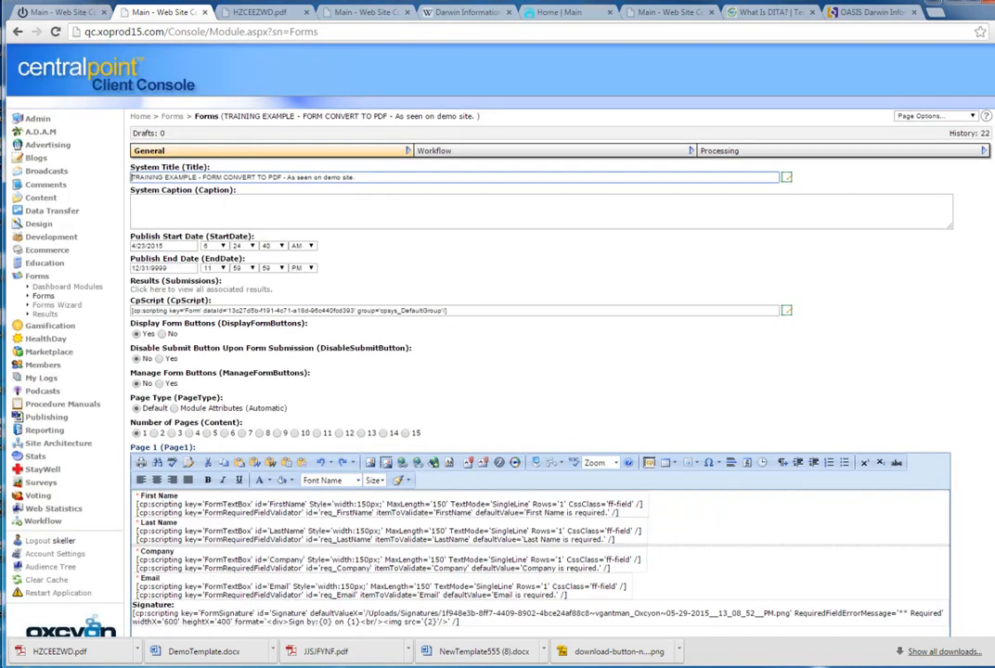
scroll("down", 3)
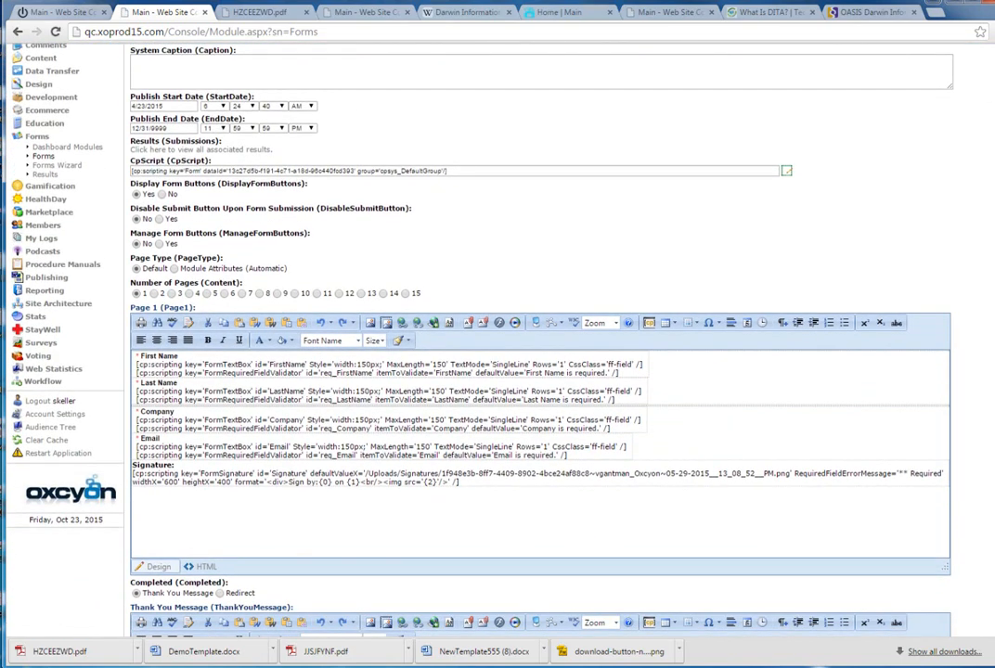
scroll("down", 3)
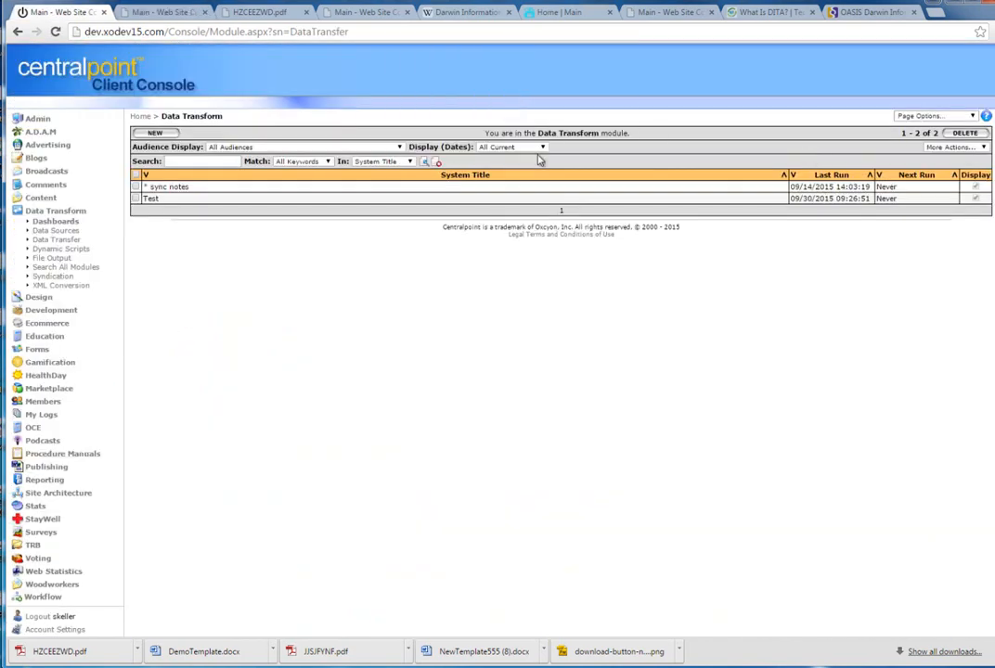
mouse_move(37, 355)
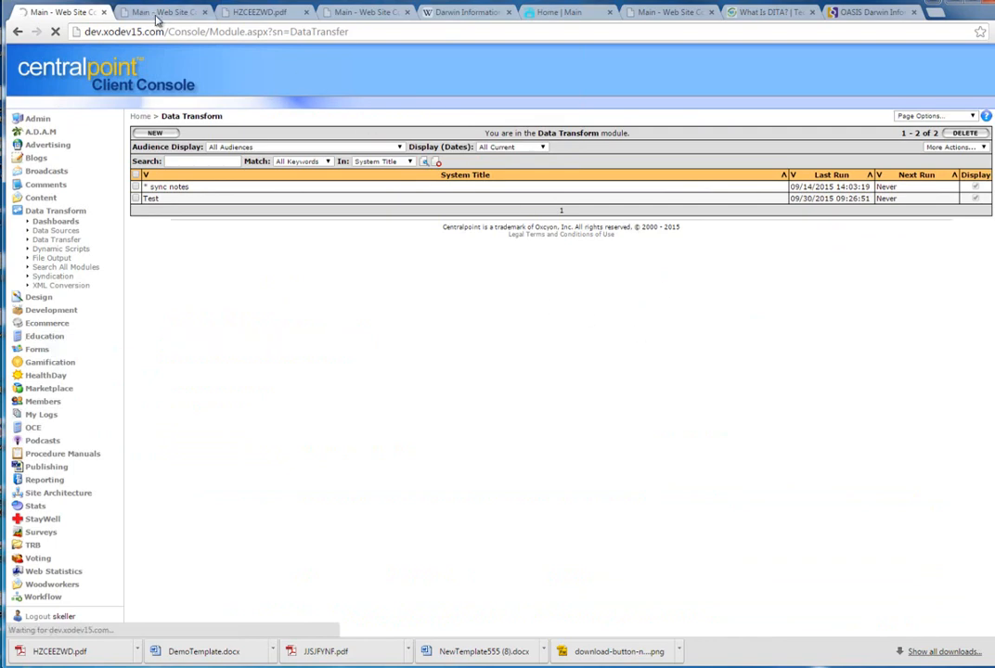
Return to the form editor showing the Workflow confirmation email settings.
left_click(164, 11)
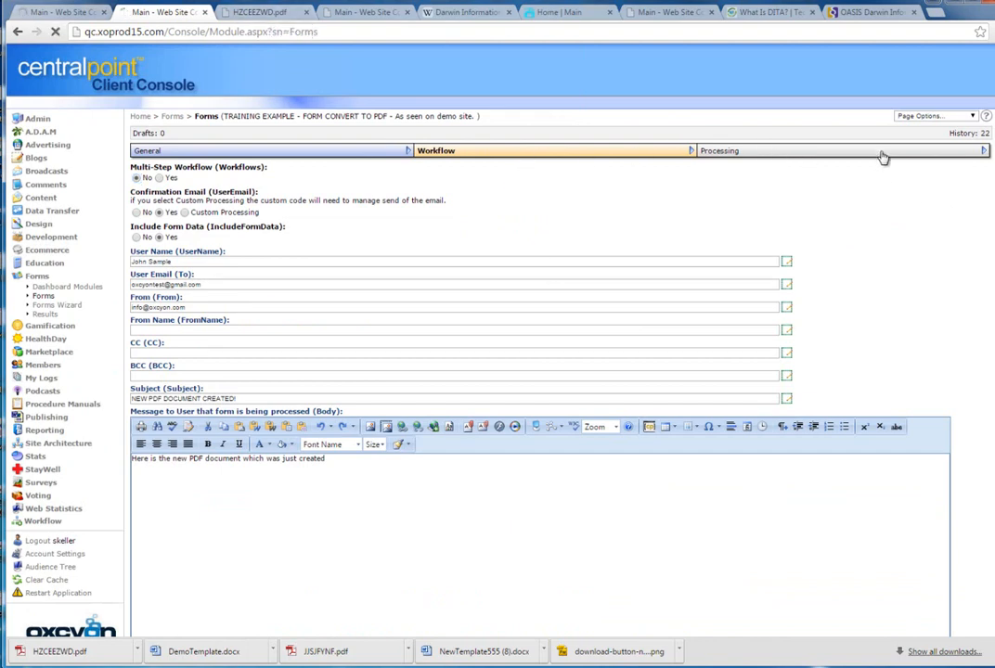
Review the Processing settings with Word template file creation and PDF conversion.
left_click(720, 151)
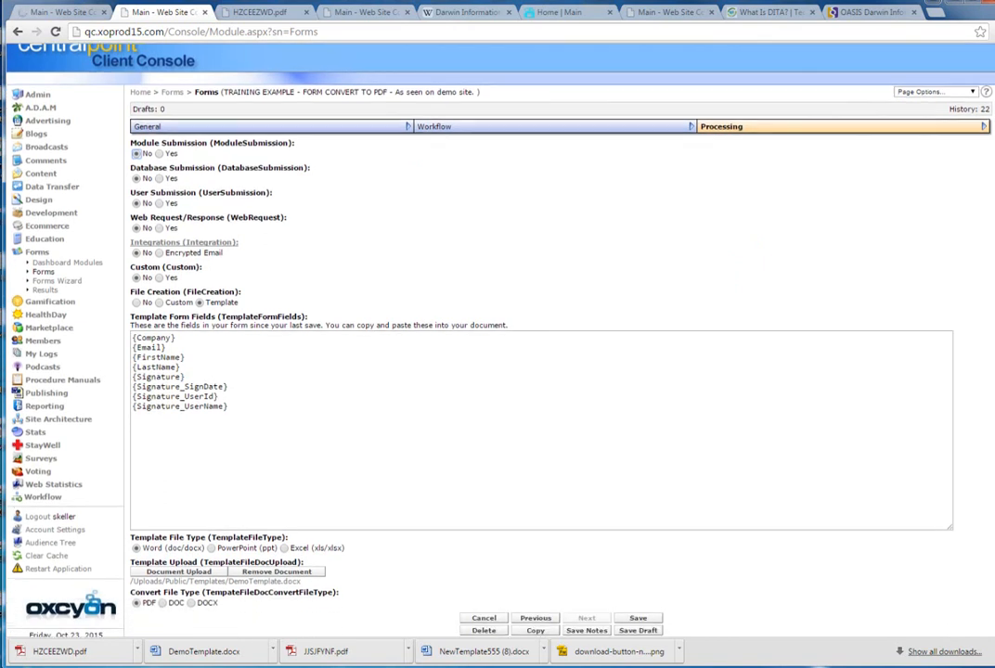
scroll("down", 3)
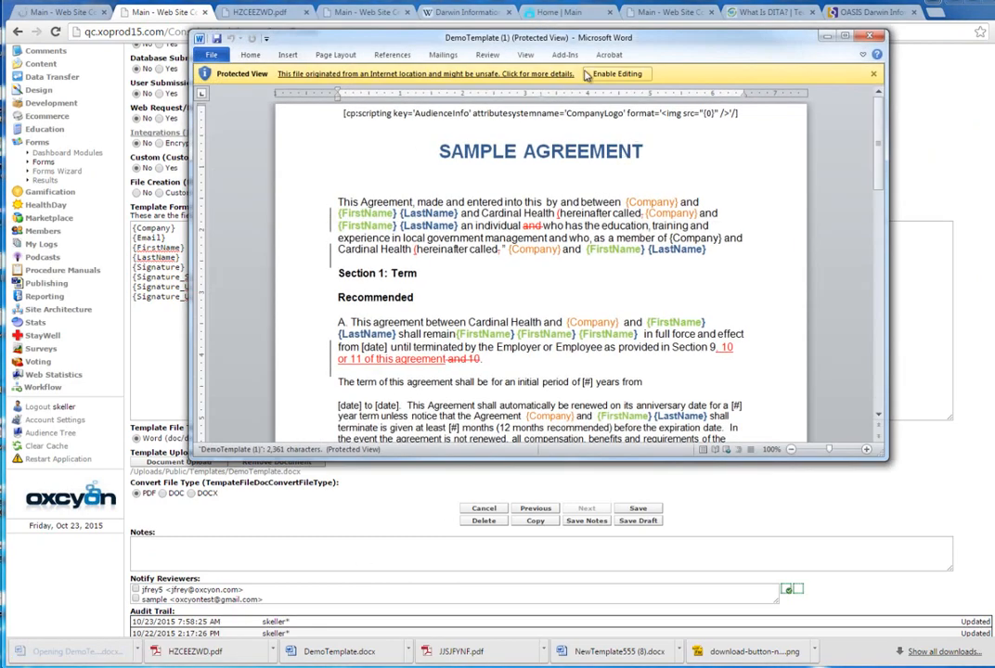
Enable editing of DemoTemplate.docx and review its Company, FirstName and LastName merge fields.
left_click(616, 74)
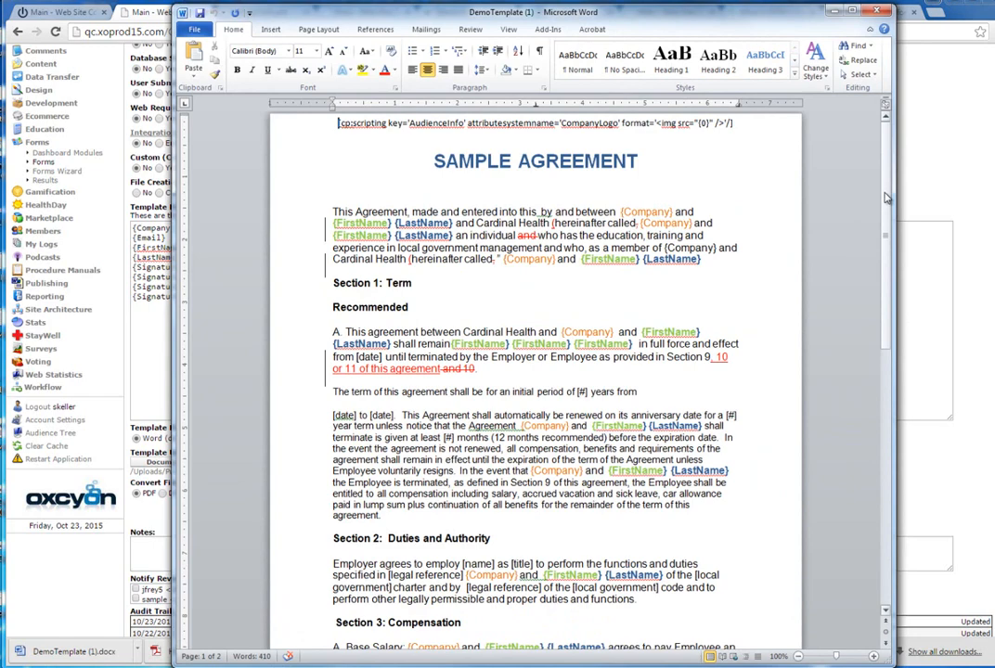
scroll("down", 3)
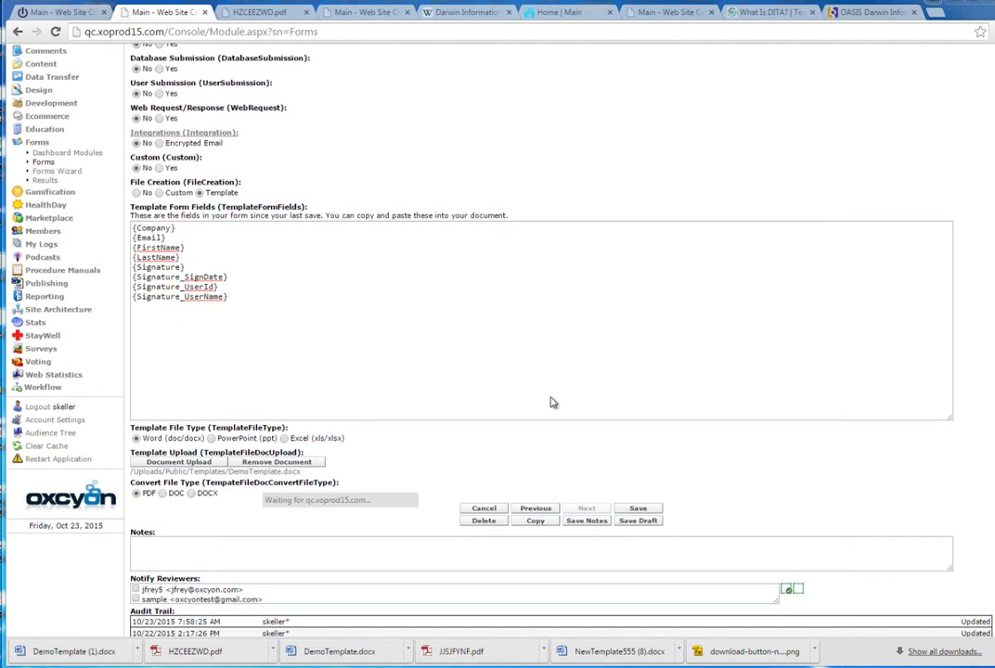
Browse the Uploads/Public template folder, return to Forms and search for pdf.
left_click(178, 460)
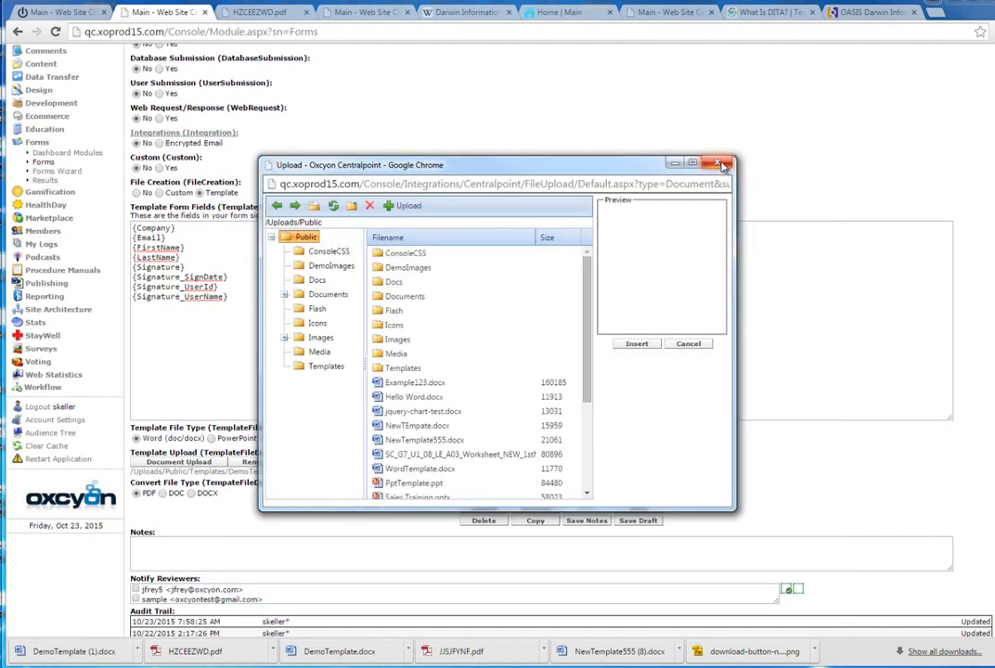
left_click(722, 163)
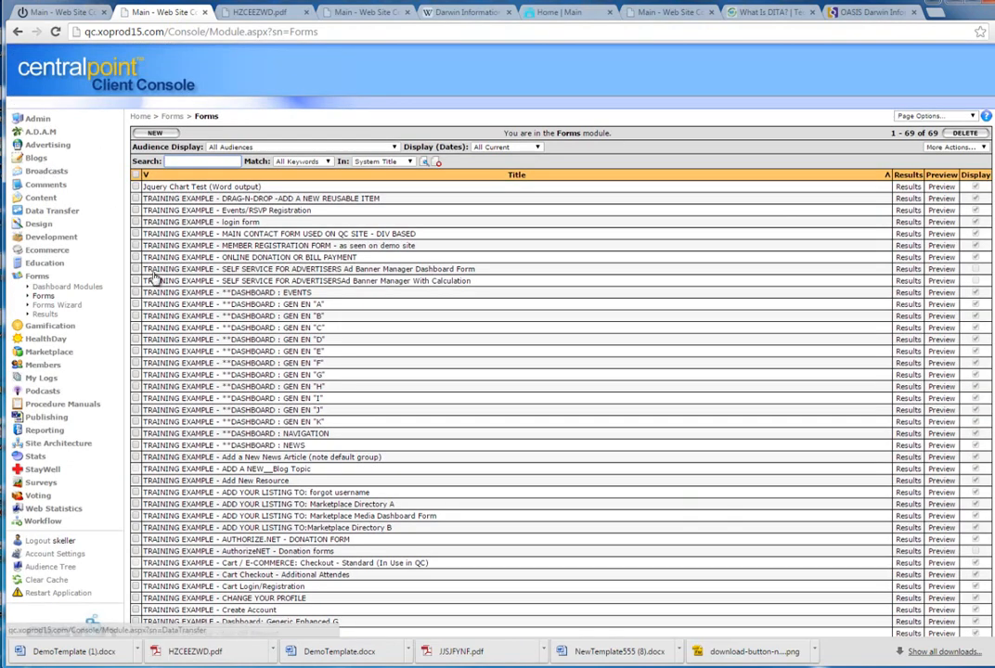
type("pdf")
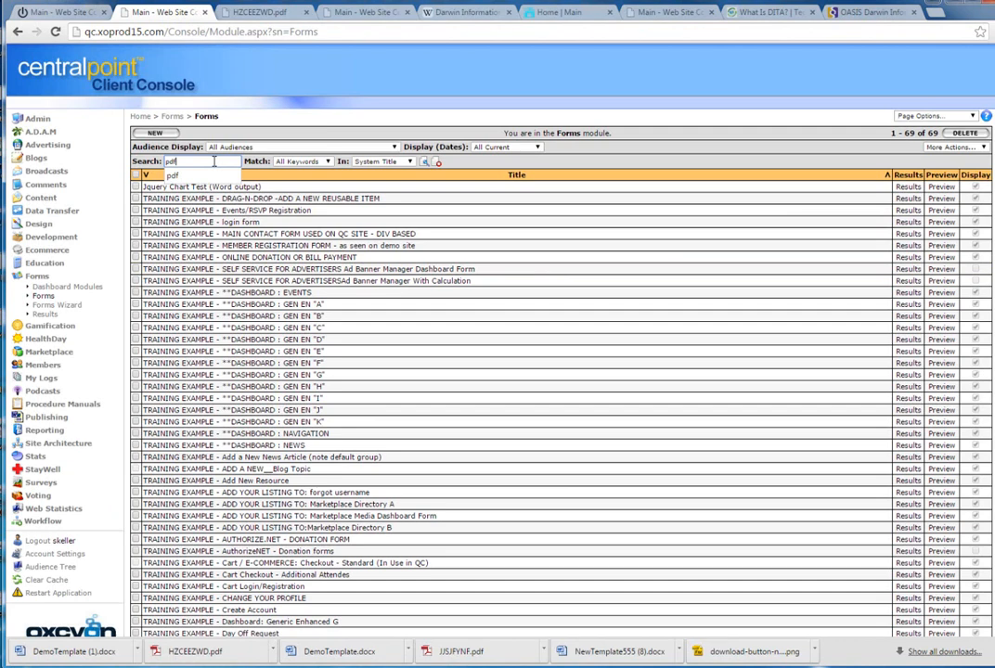
left_click(425, 162)
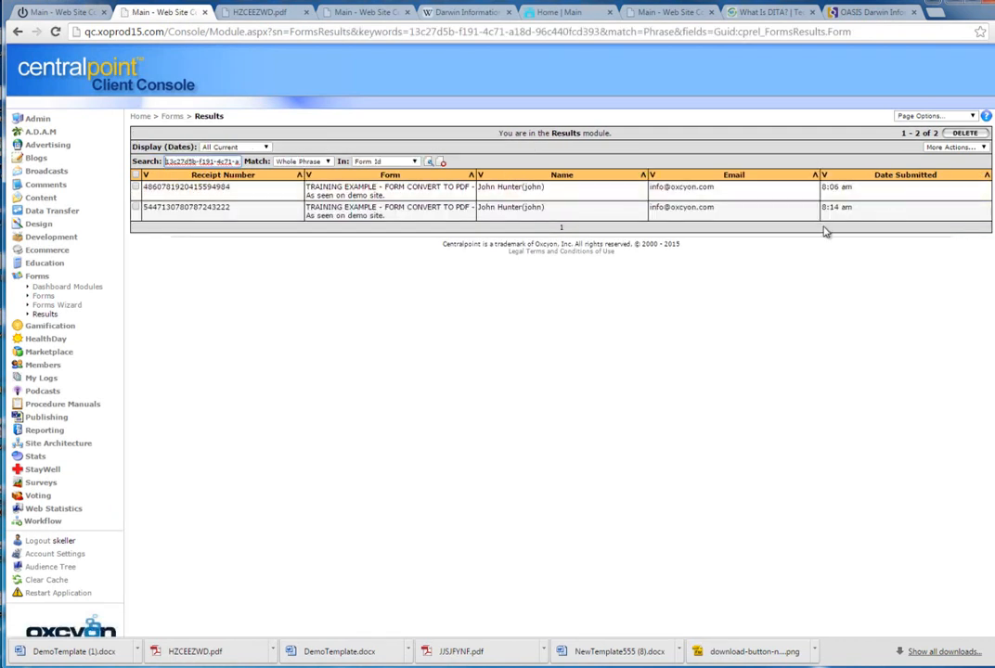
mouse_move(234, 212)
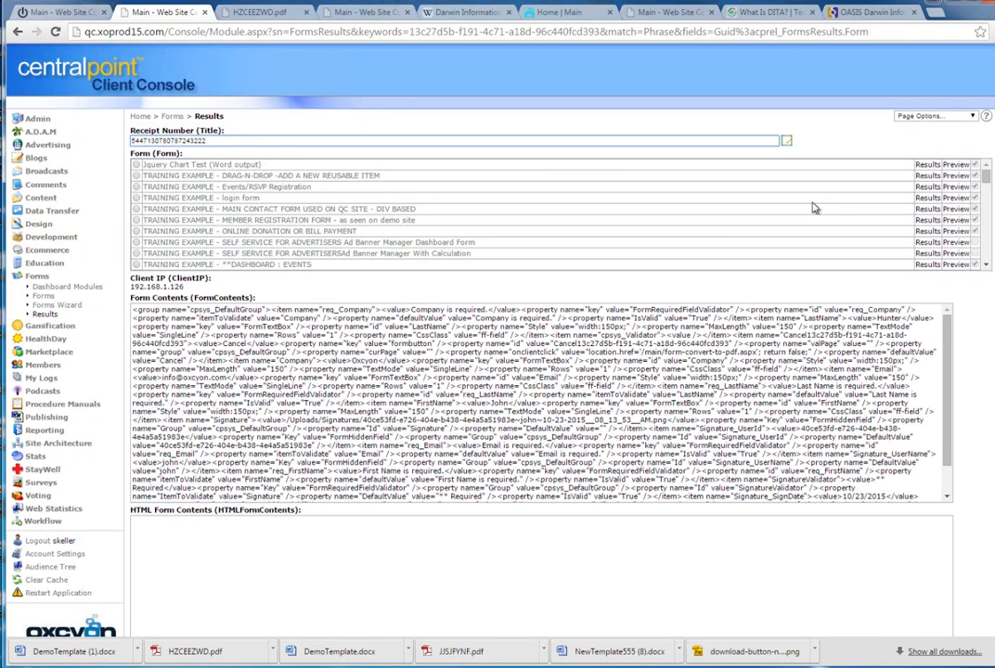
Scroll through the submission receipt's stored form contents before viewing its generated Sample Agreement PDF.
scroll("down", 3)
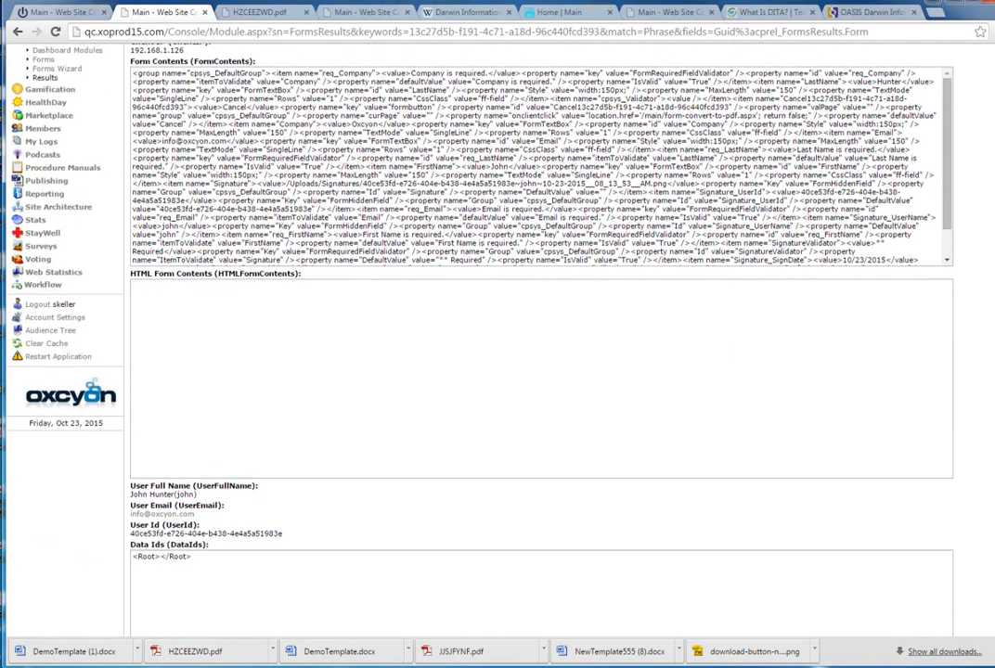
scroll("down", 3)
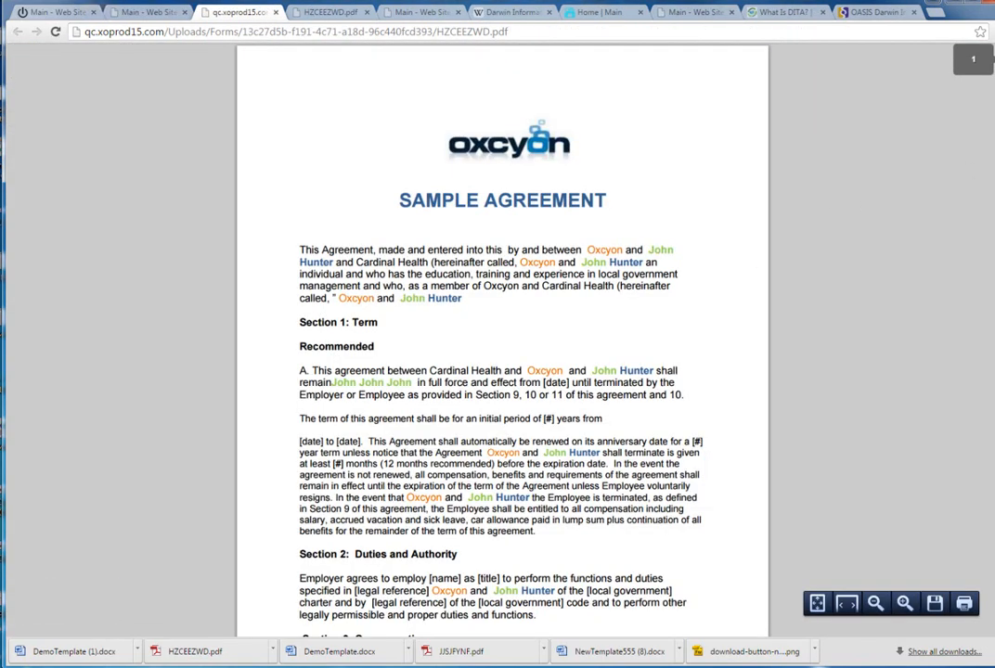
scroll("down", 3)
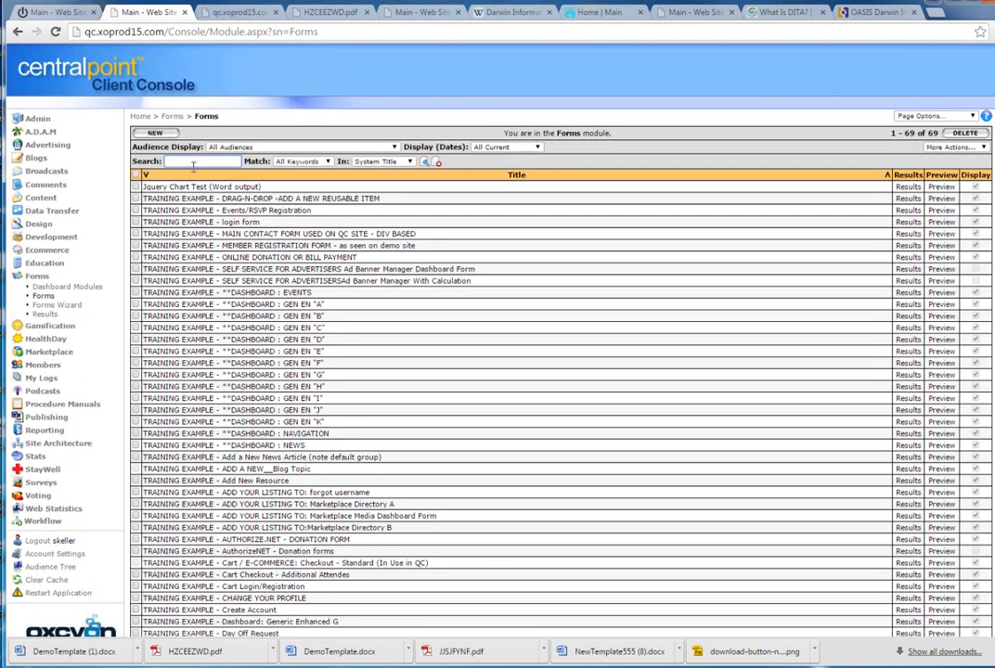
type("pdf")
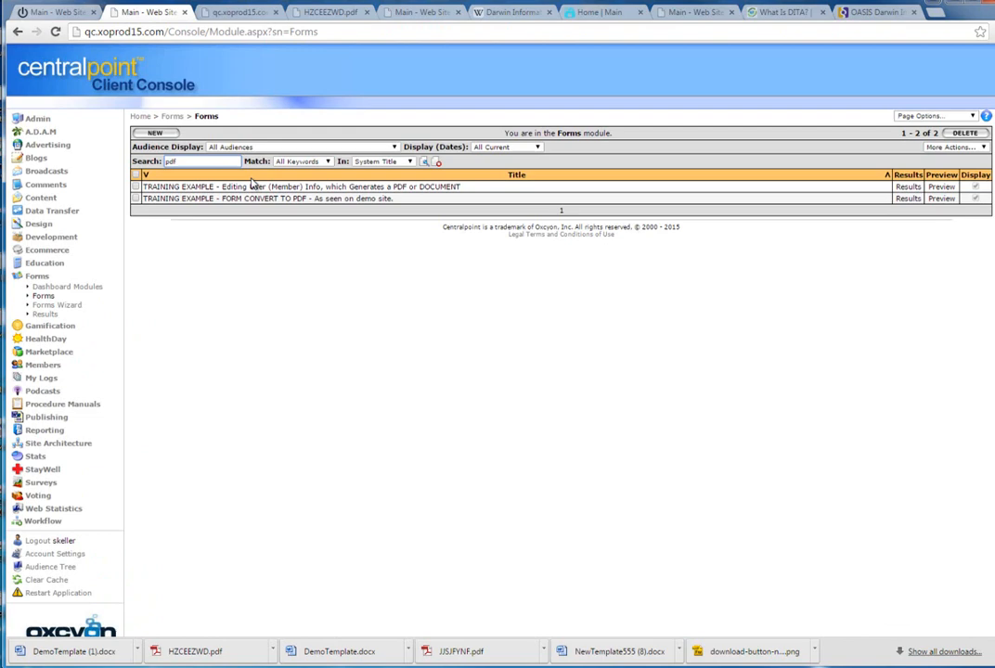
left_click(260, 197)
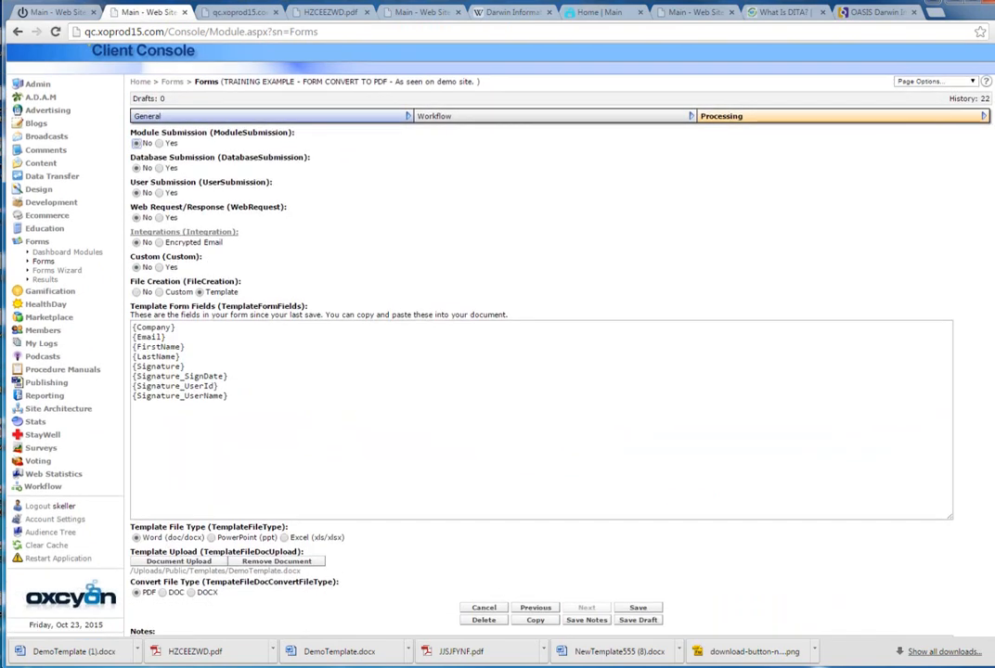
scroll("down", 3)
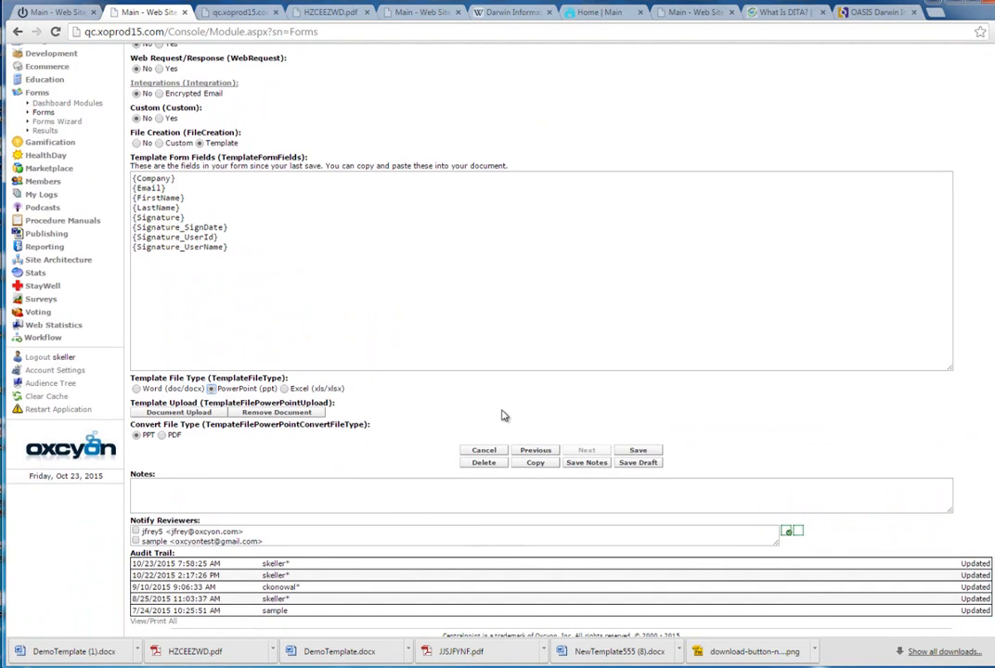
left_click(286, 387)
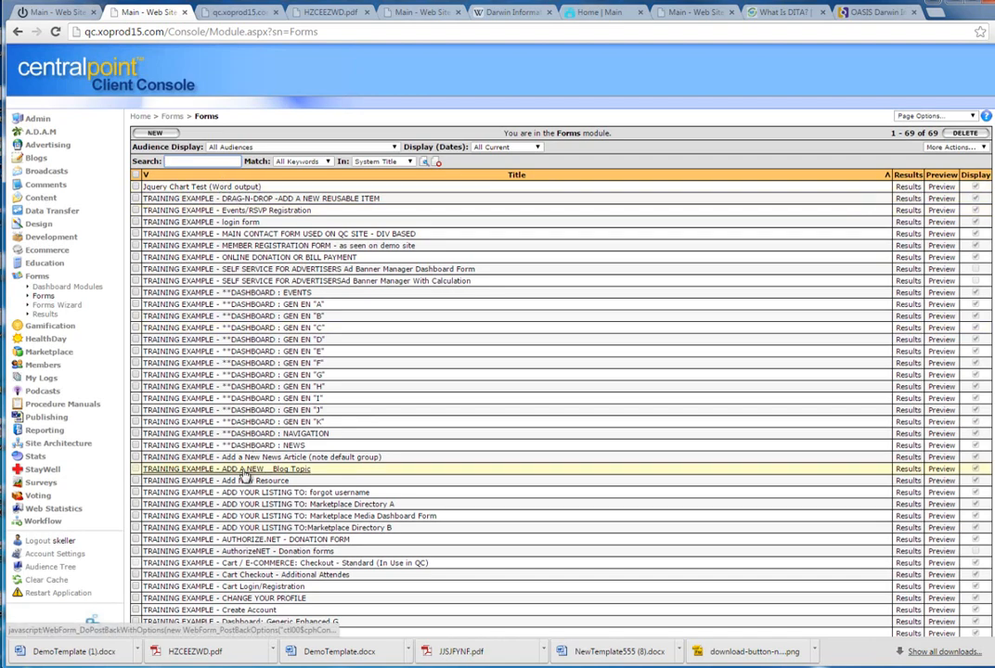
Browse the content modules: Generic Enhanced B, D, then C item lists.
scroll("down", 3)
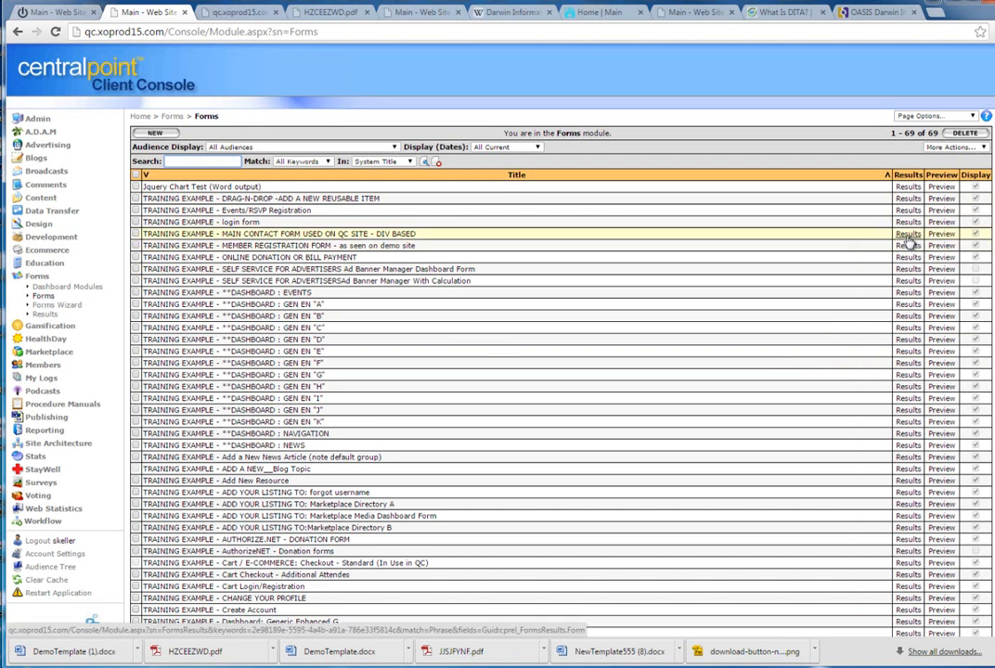
left_click(41, 197)
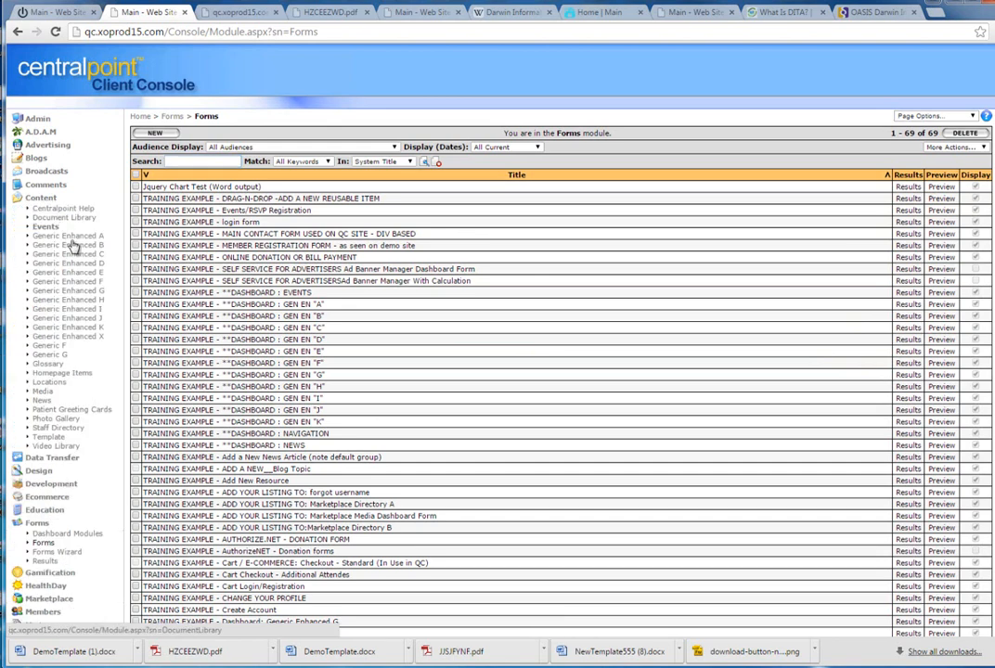
left_click(67, 245)
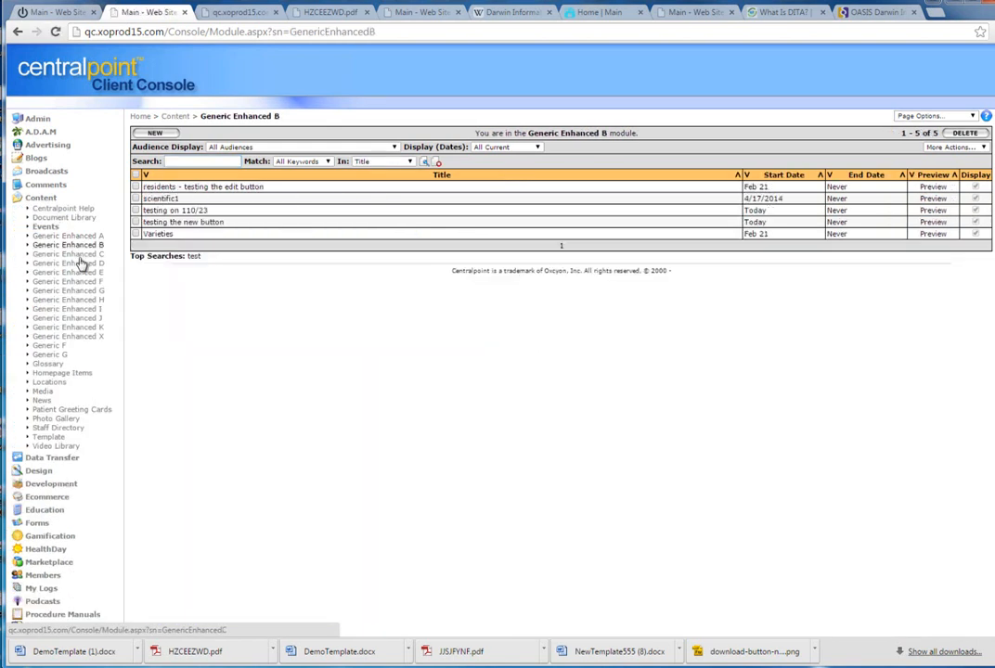
left_click(68, 263)
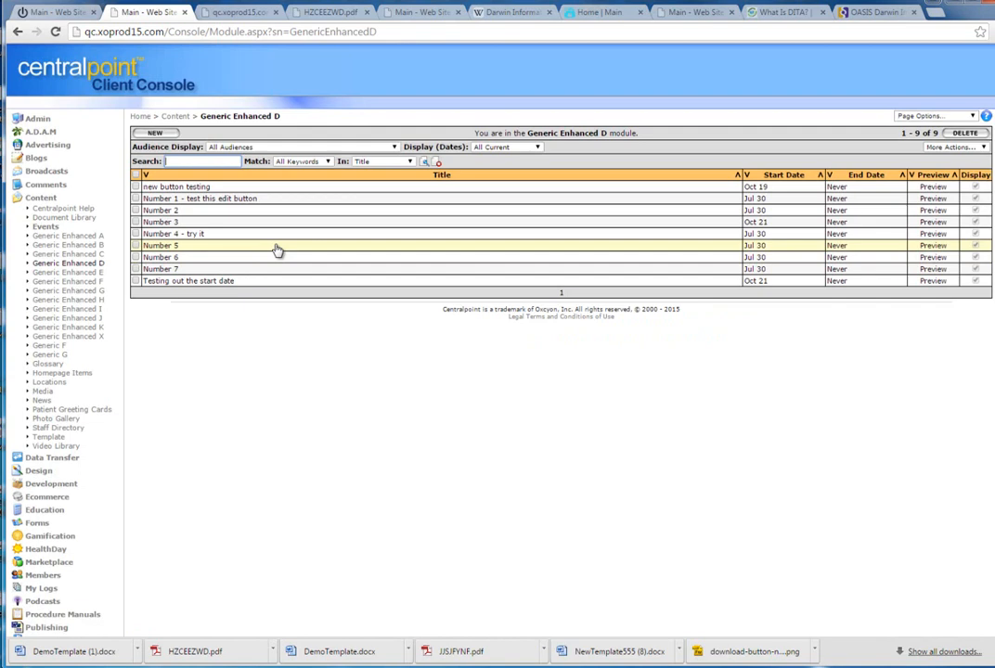
mouse_move(279, 248)
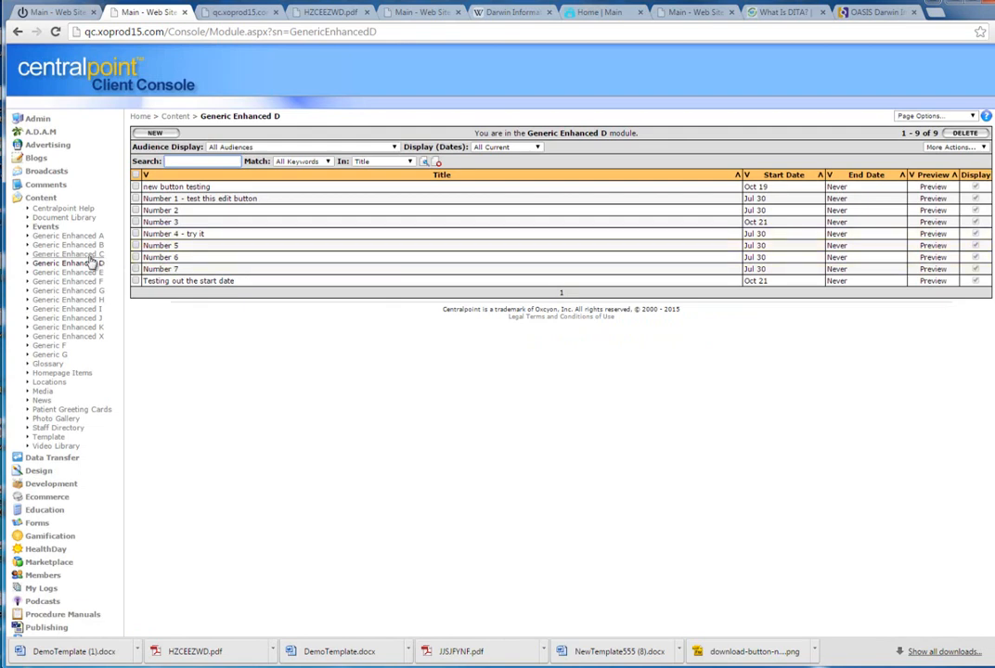
left_click(67, 253)
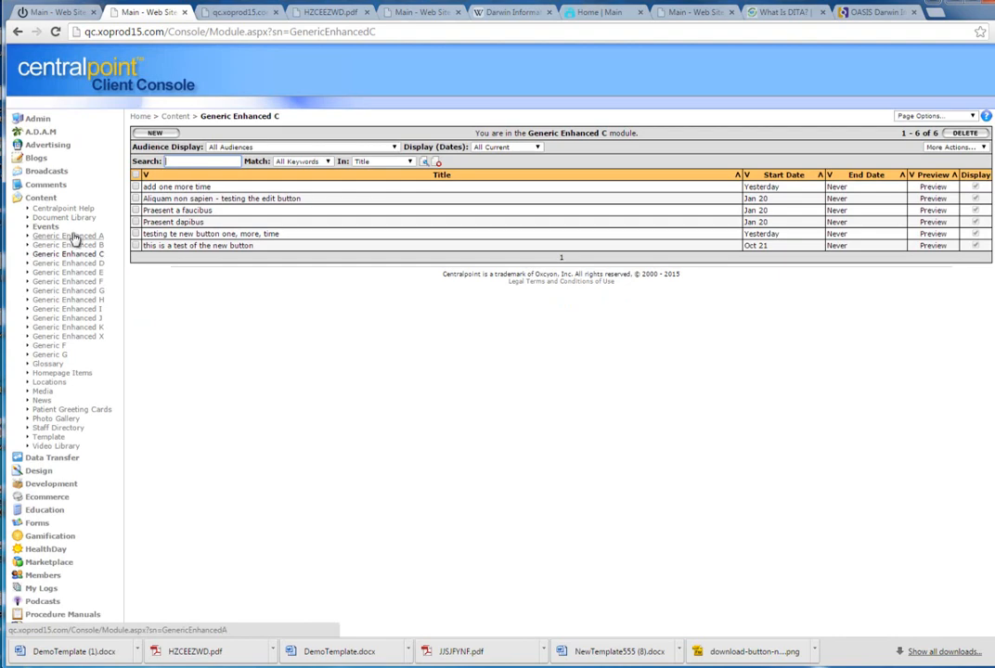
Review the 'testing the new button' entry's edit form and return to the Generic Enhanced C list.
left_click(67, 233)
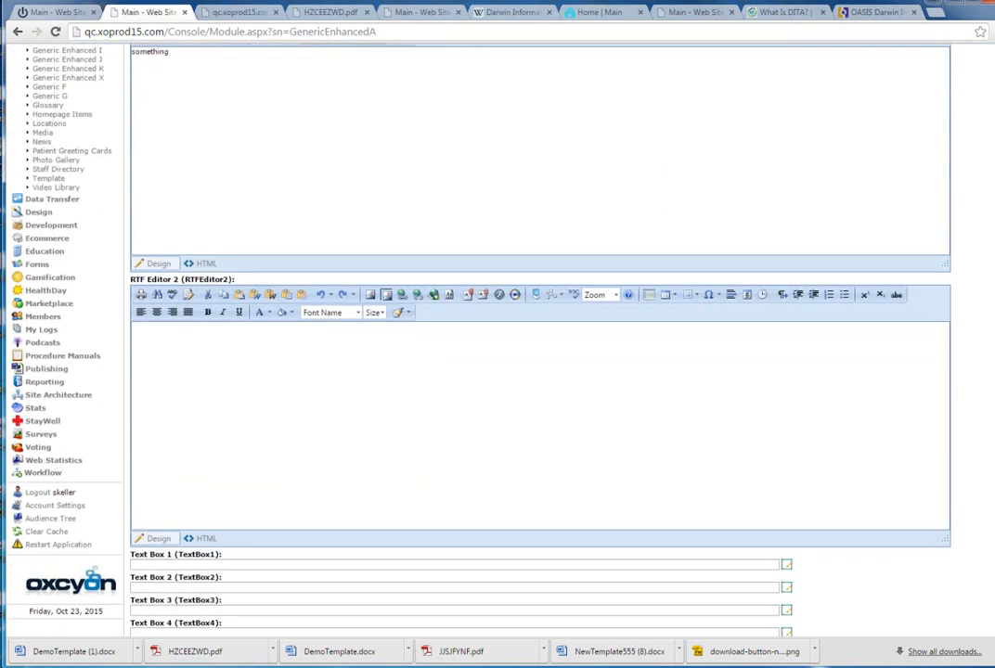
scroll("down", 3)
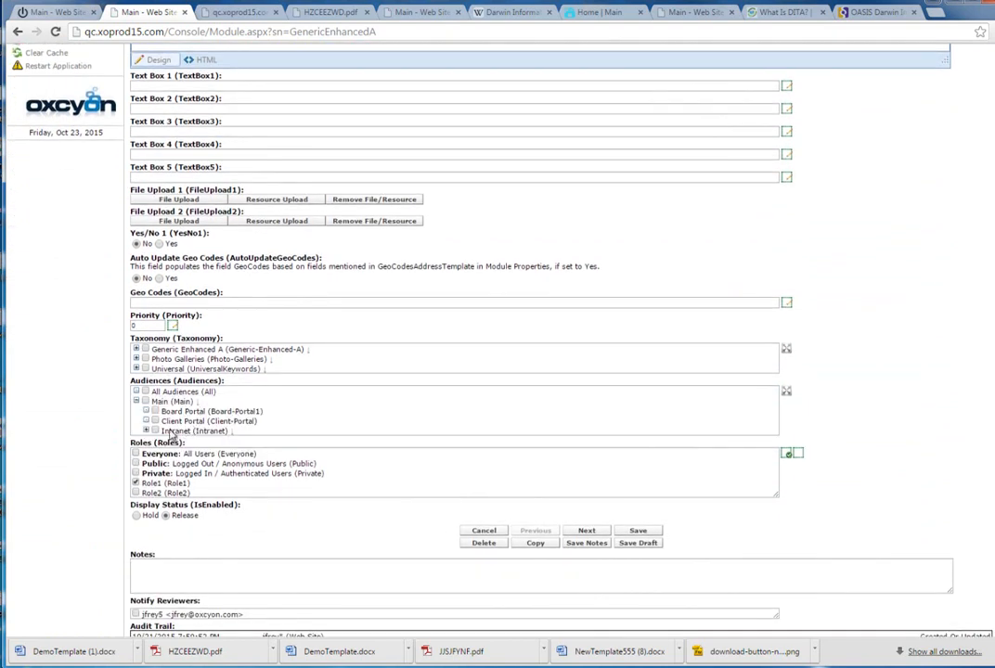
left_click(145, 431)
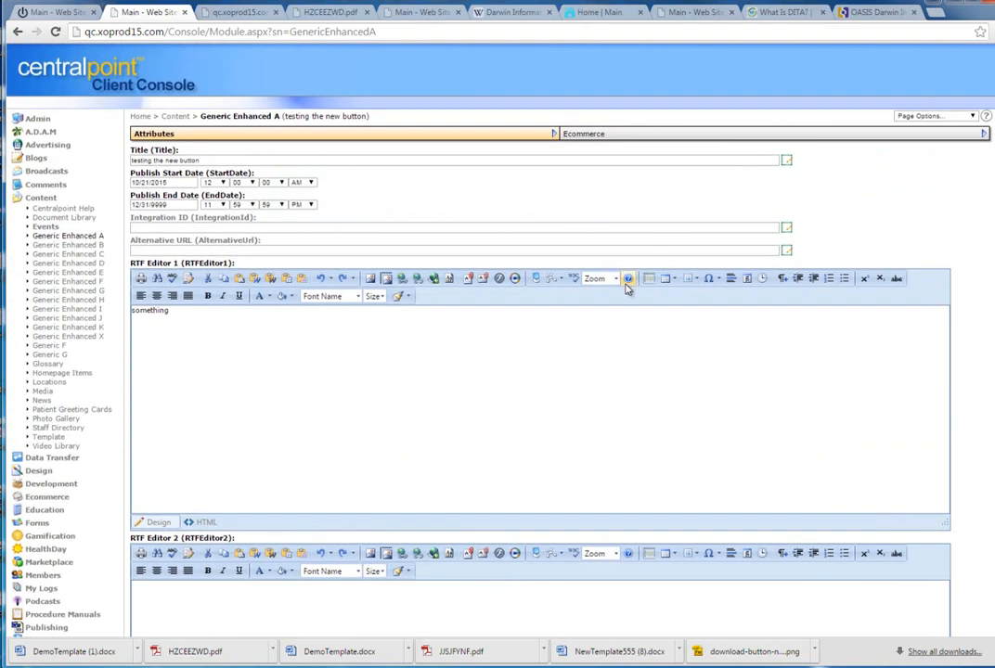
mouse_move(627, 279)
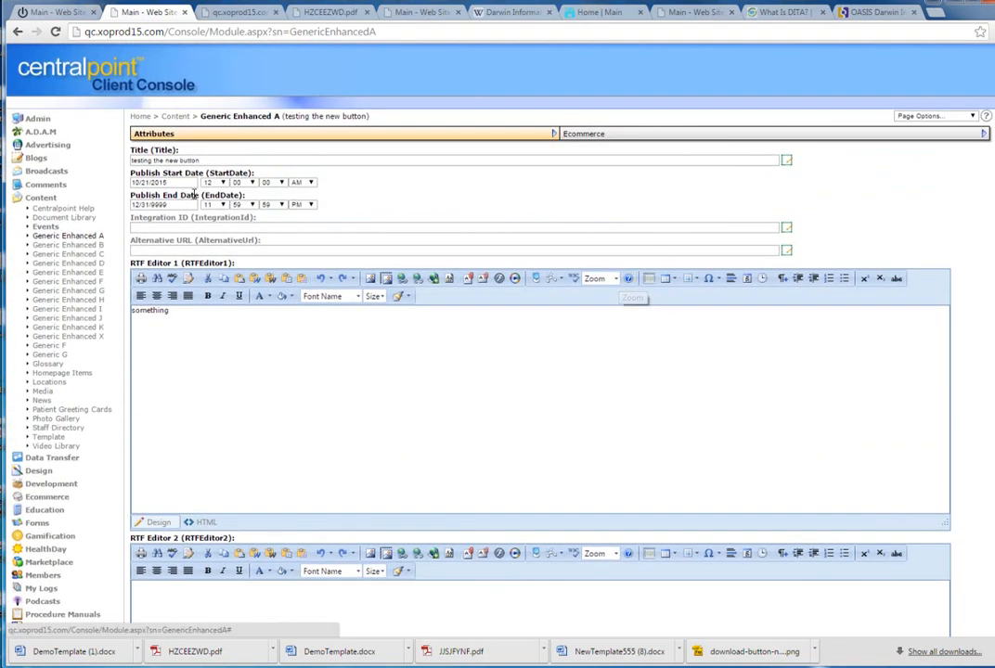
left_click(67, 252)
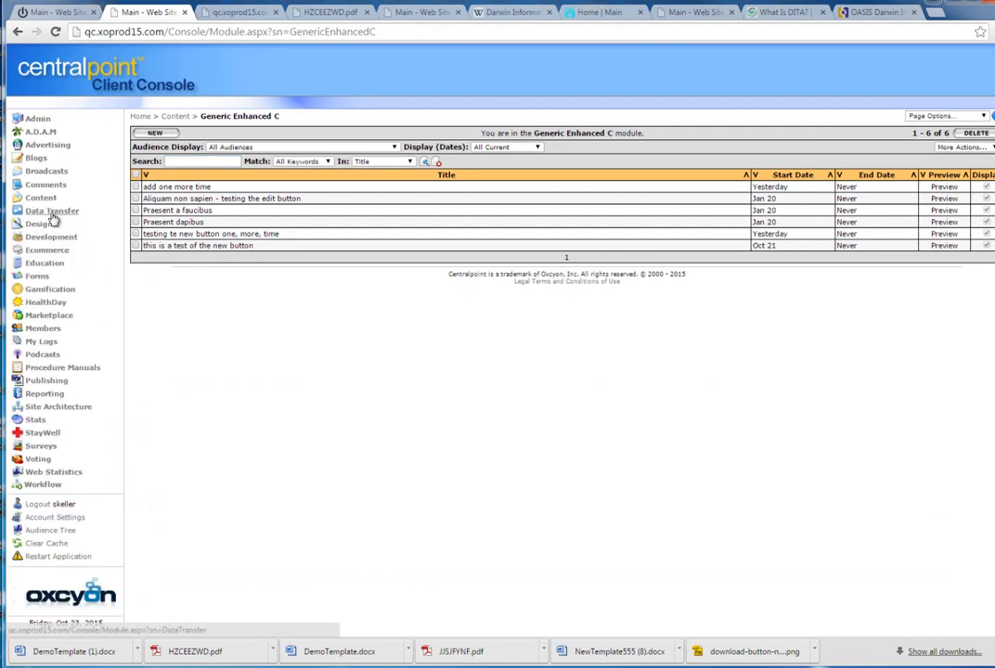
View the Media Manager resource list under Design, then bring up the Forms module list.
left_click(39, 223)
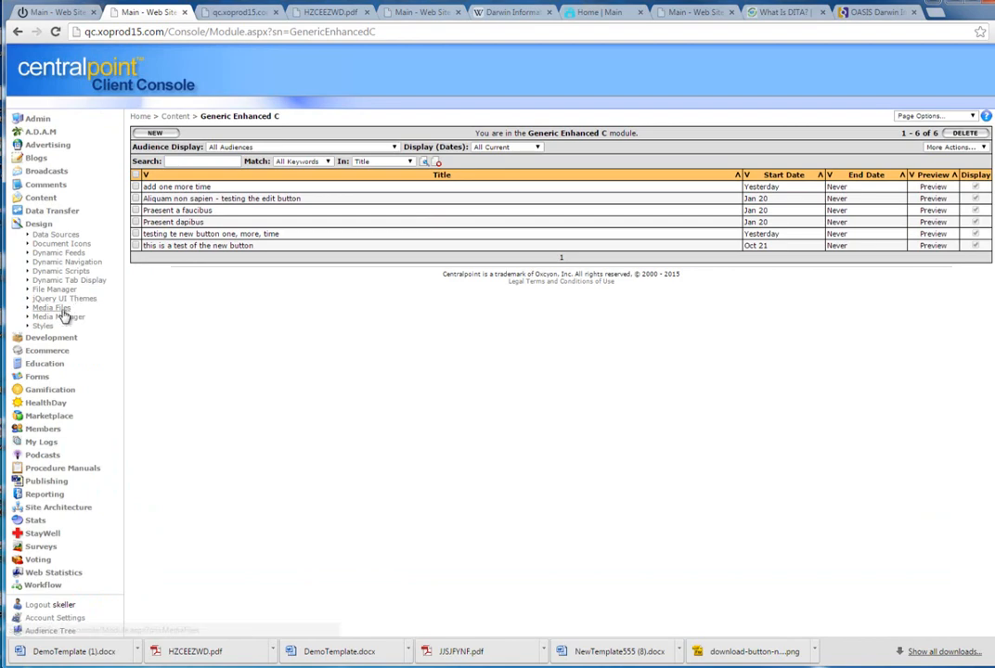
left_click(60, 316)
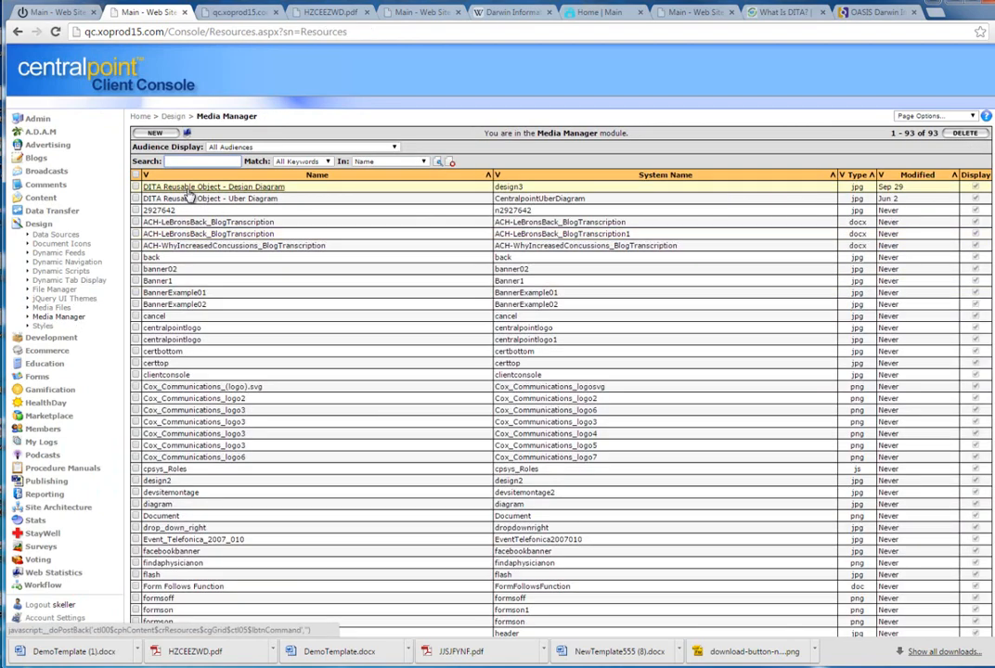
left_click(212, 185)
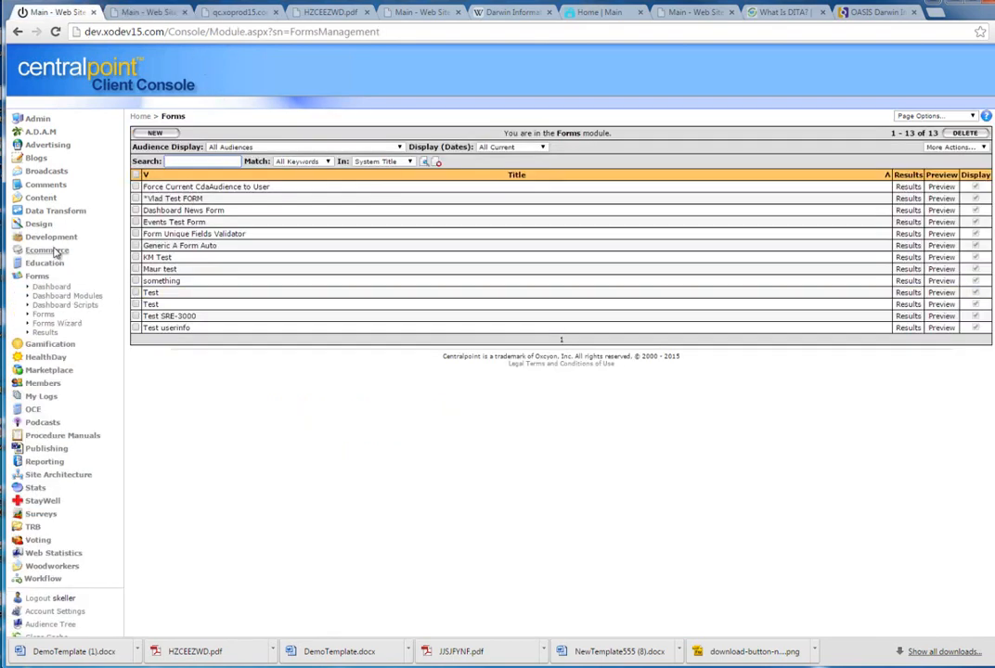
Reach the File Output module under Data Transform and open the Button for Live Report entry.
left_click(56, 211)
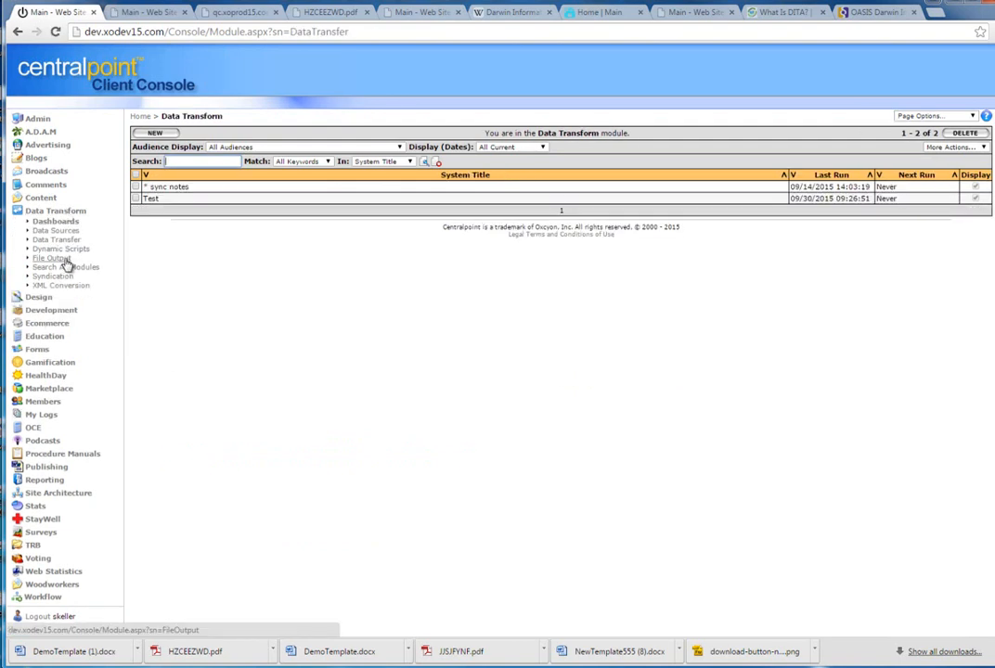
left_click(52, 258)
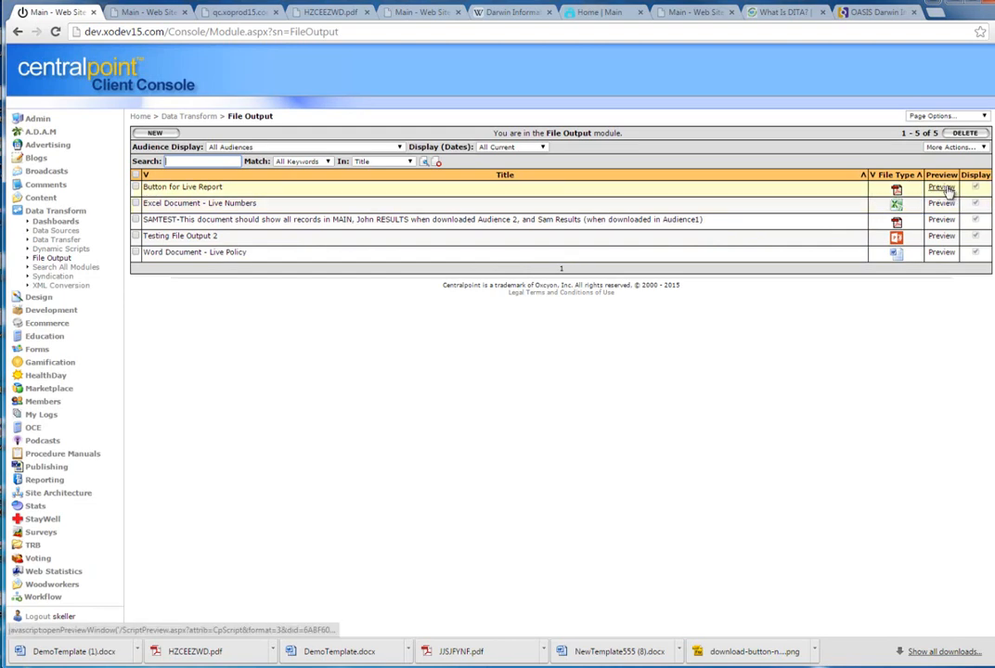
left_click(181, 185)
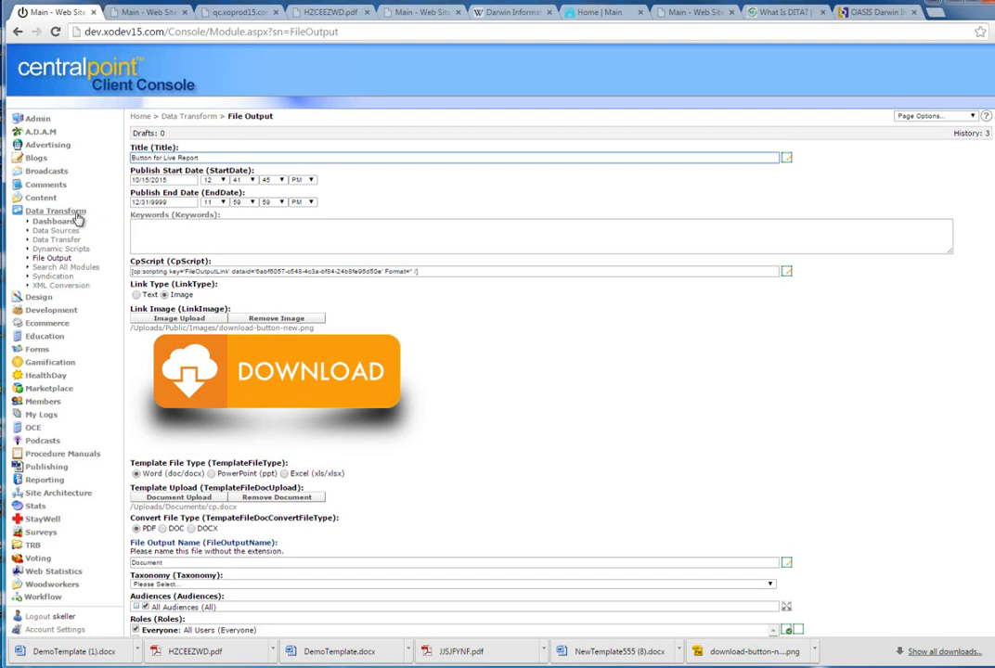
Preview the download button and select its embed script in the popup.
left_click(52, 221)
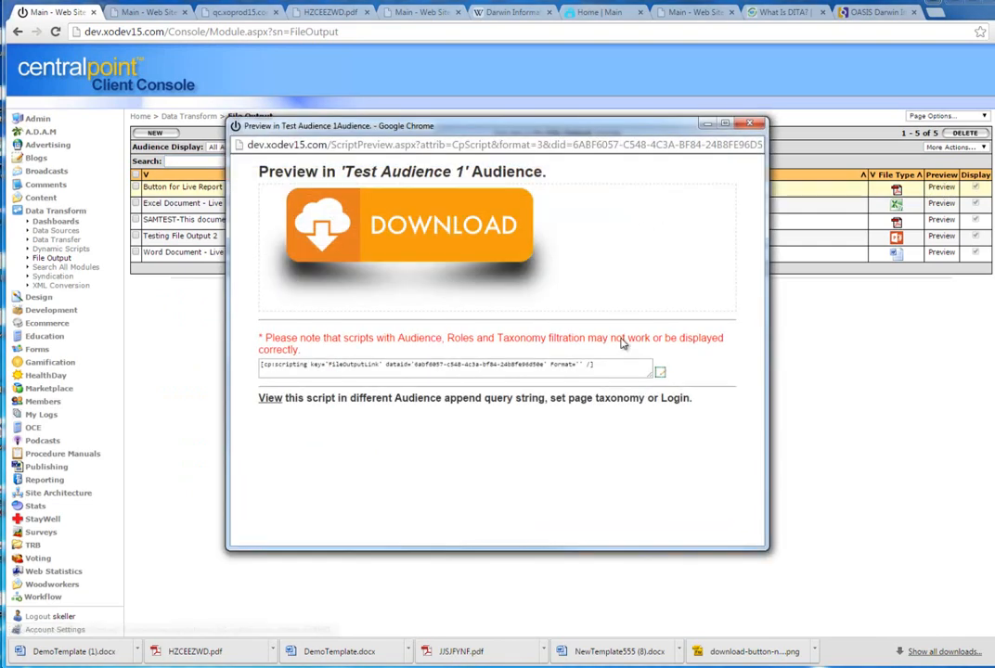
triple_click(455, 364)
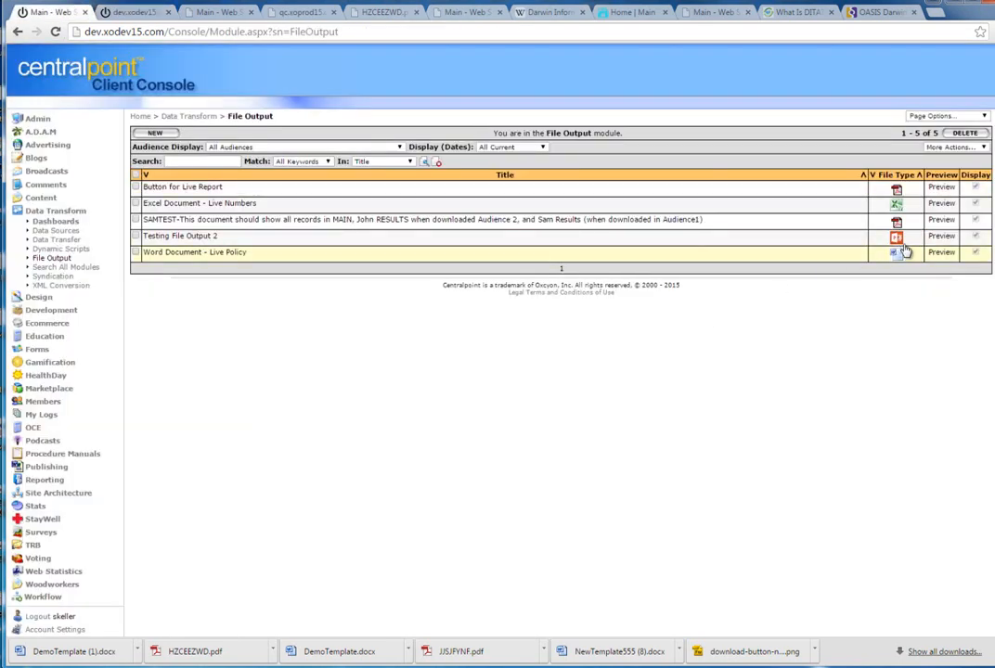
mouse_move(898, 219)
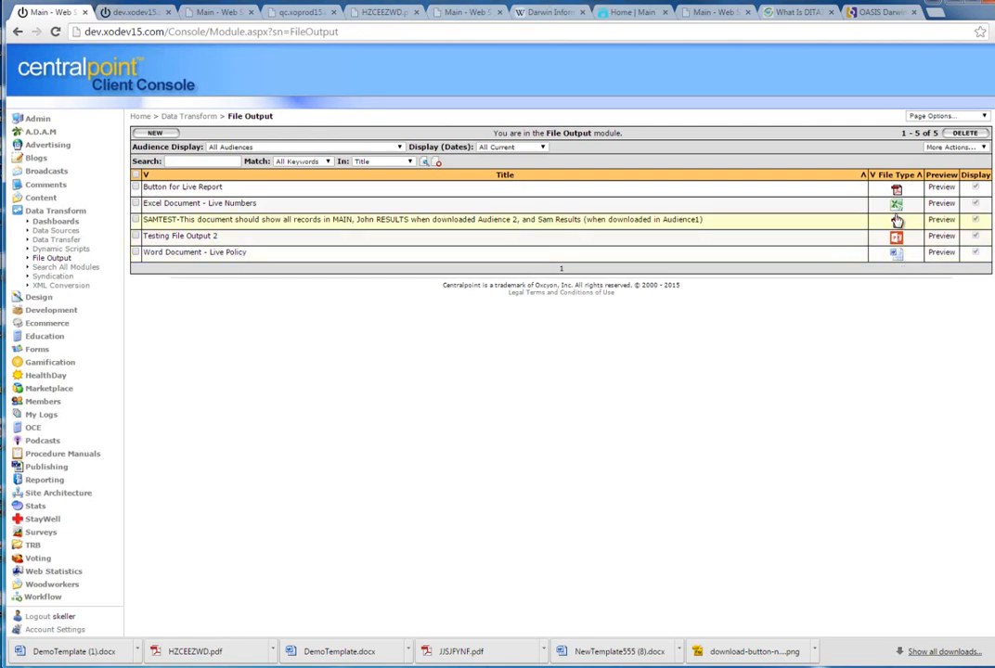
mouse_move(916, 244)
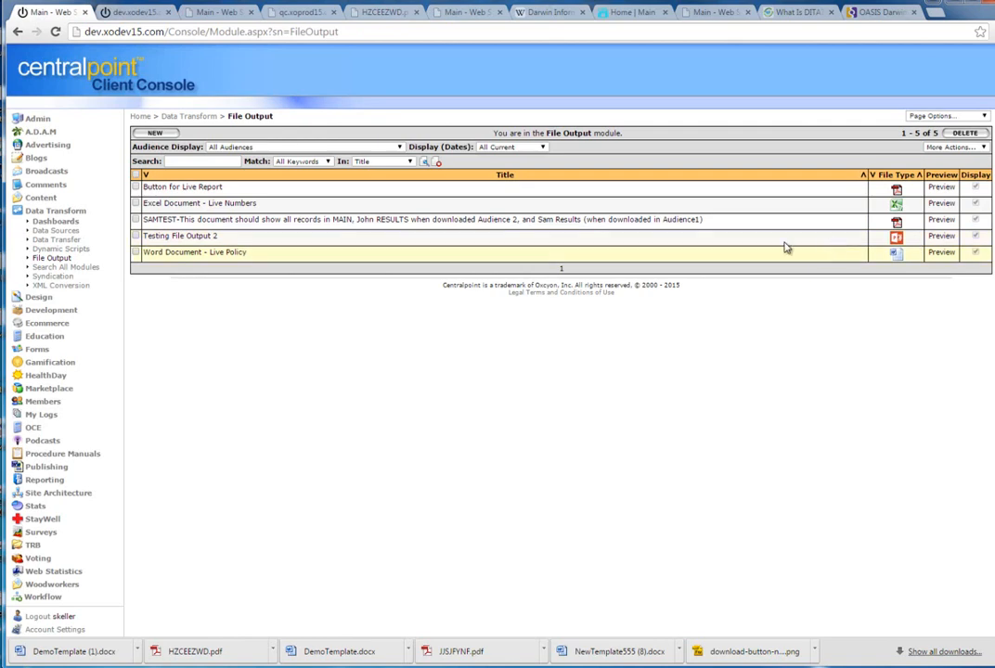
left_click(193, 252)
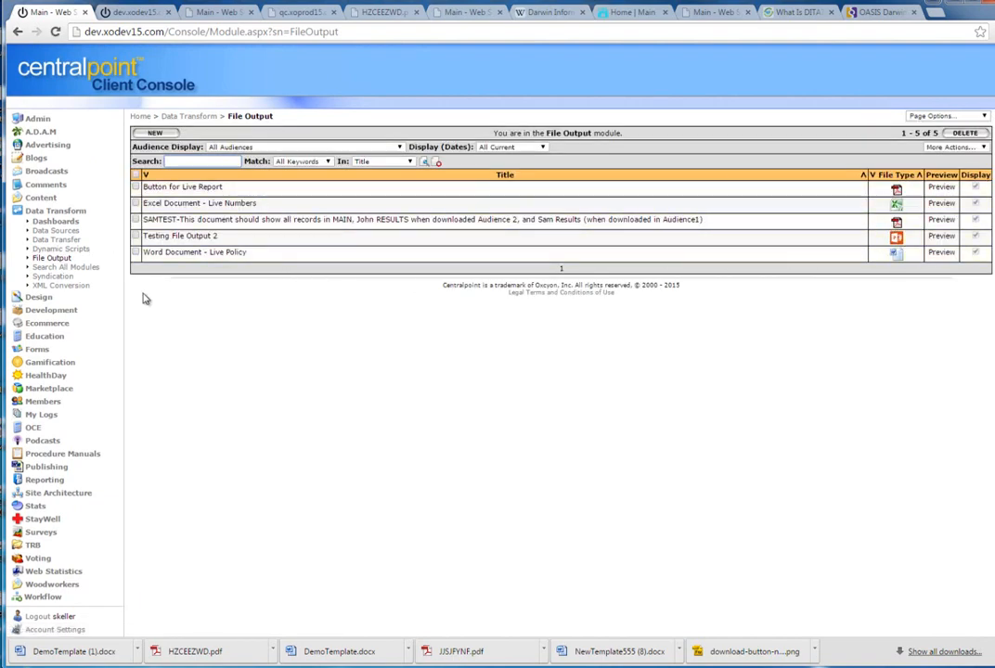
mouse_move(746, 549)
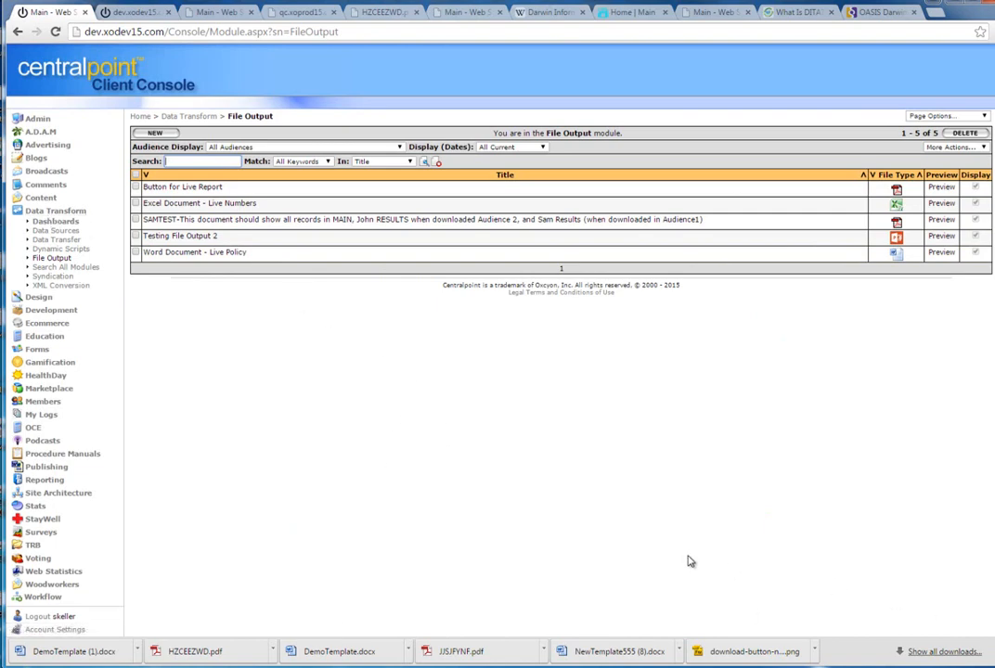
mouse_move(808, 572)
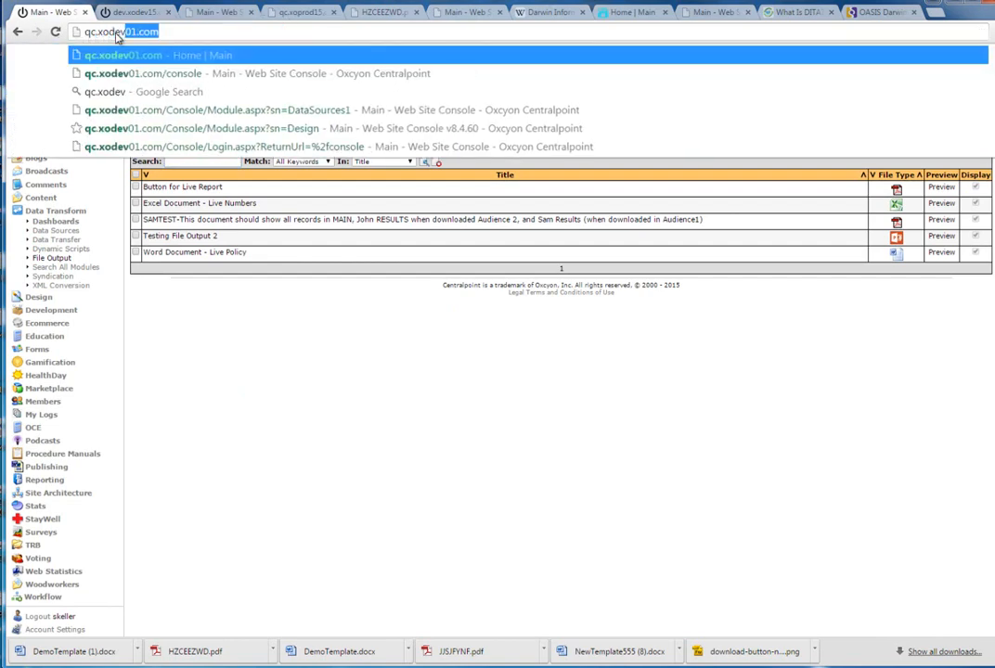
type("qc.xoprod15.com/main/home.aspx")
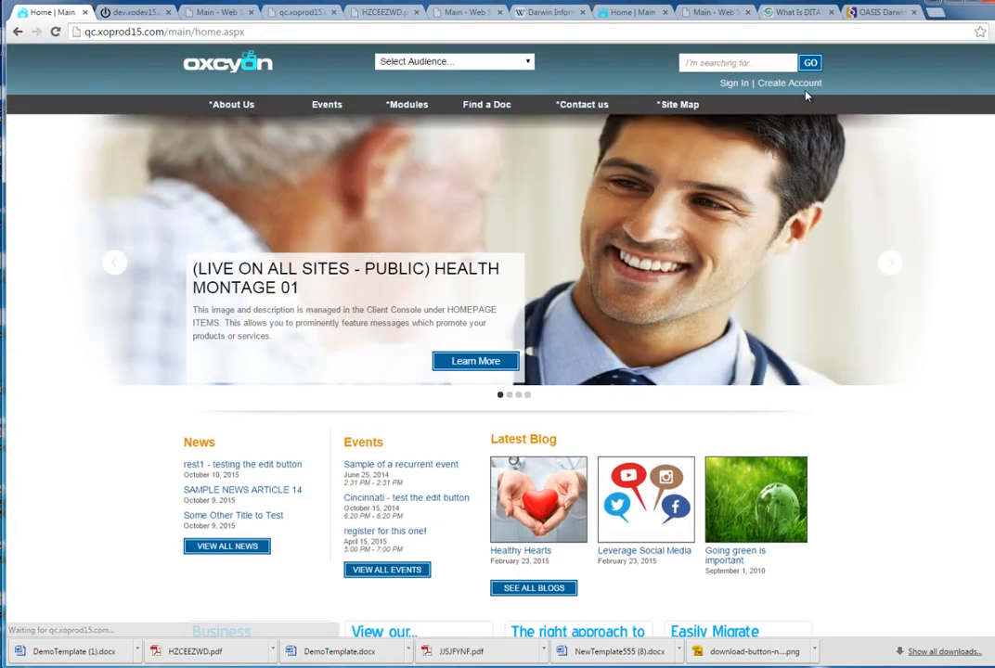
left_click(733, 81)
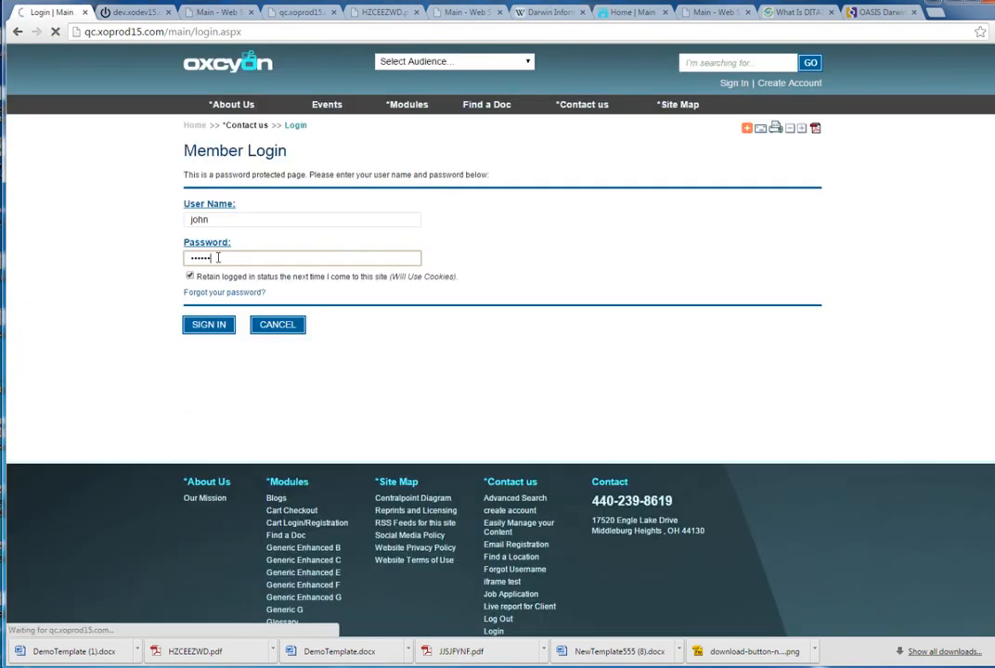
type("•")
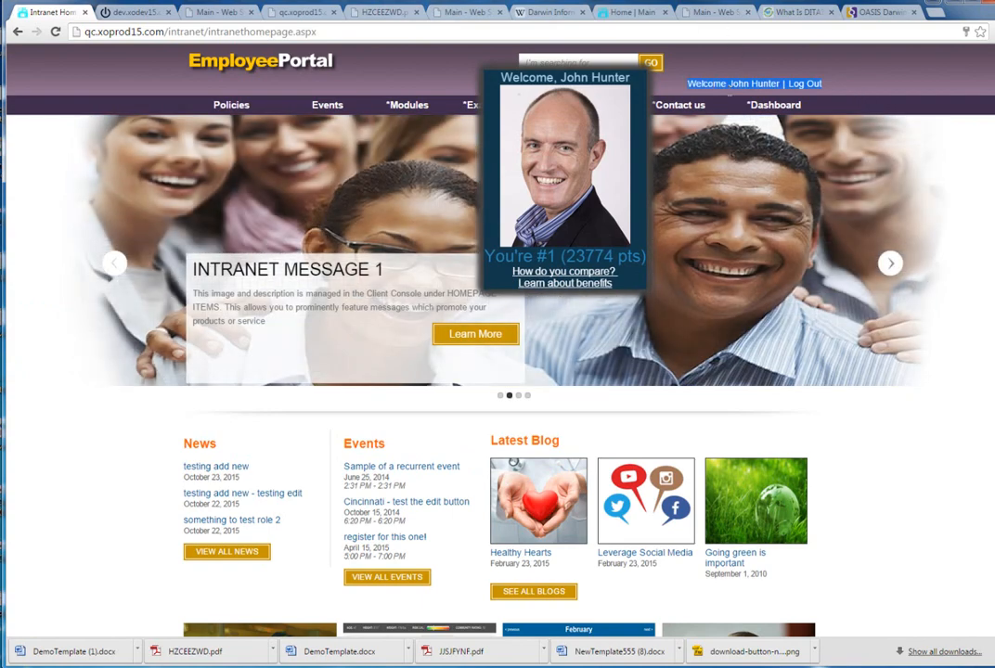
mouse_move(898, 102)
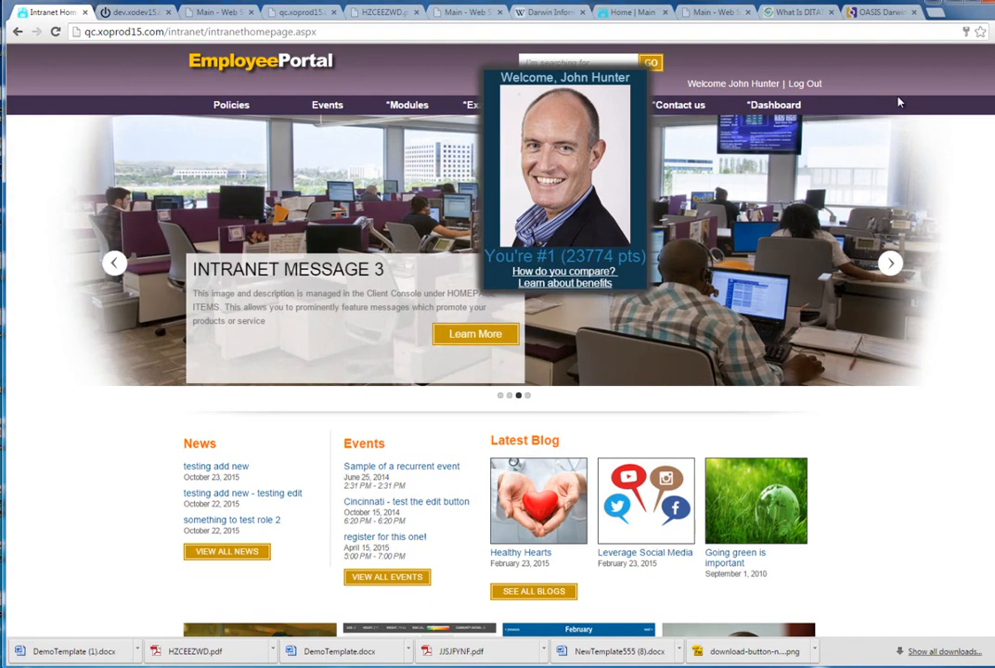
Dismiss the welcome points popup and look over the Employee Portal intranet homepage.
left_click(889, 263)
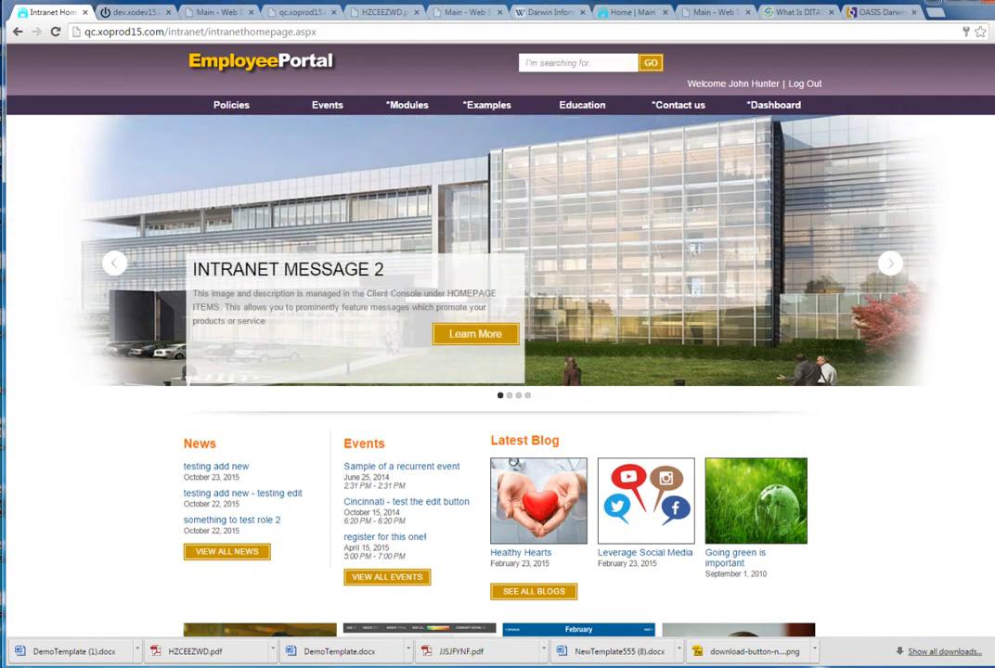
scroll("down", 3)
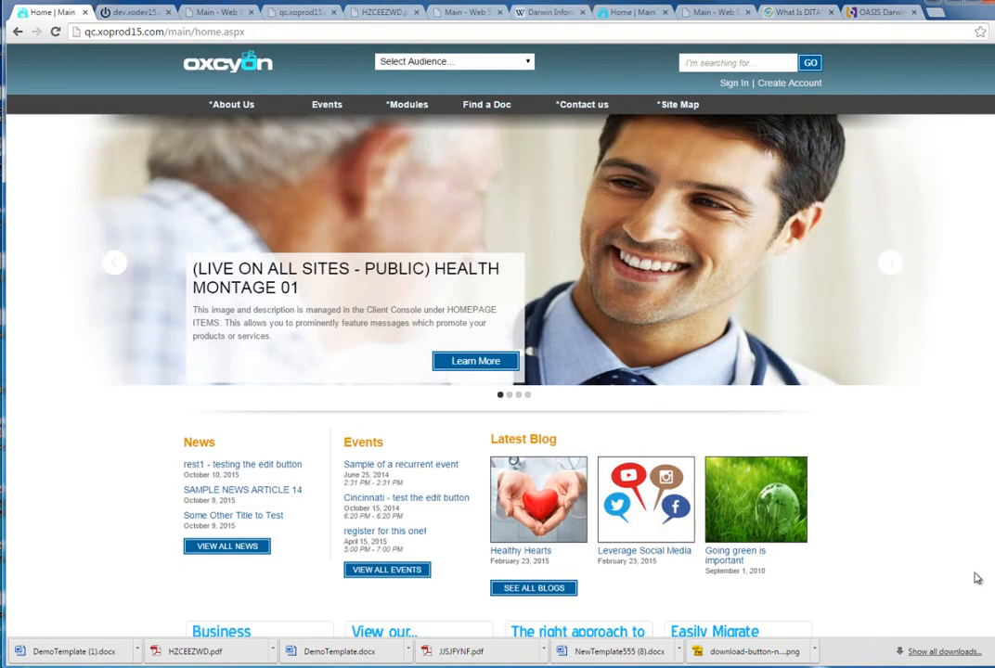
Leave the public site's home page carousel for the Client Console welcome home.
left_click(887, 264)
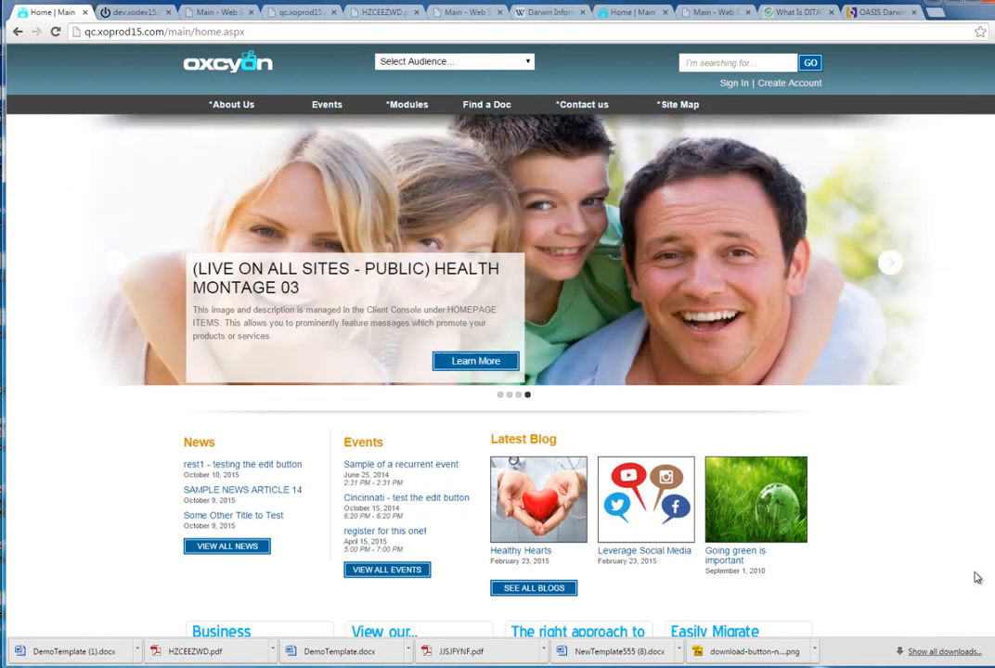
scroll("down", 3)
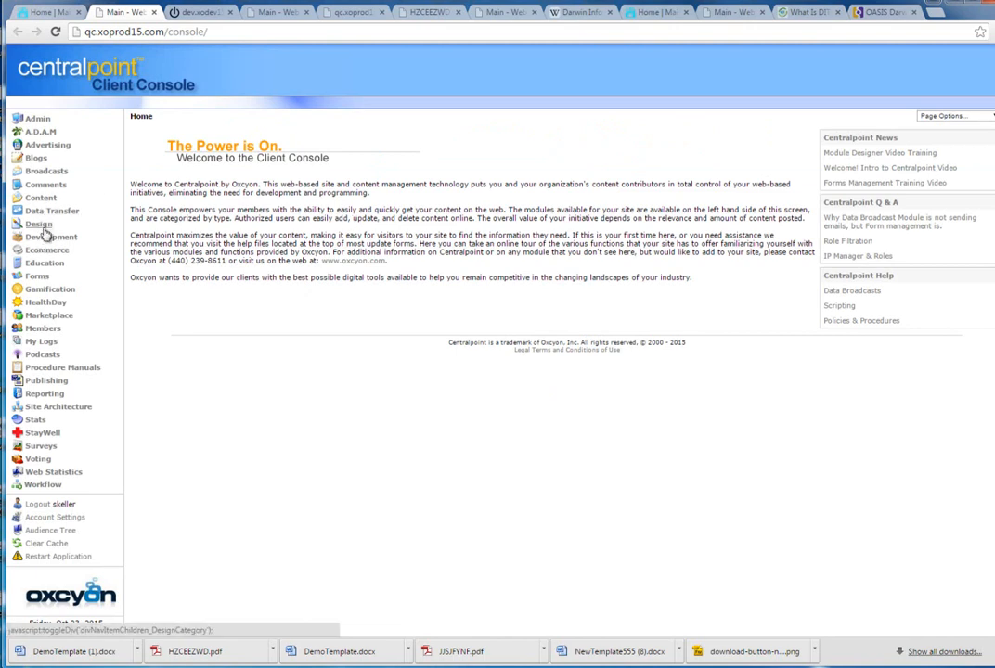
left_click(39, 223)
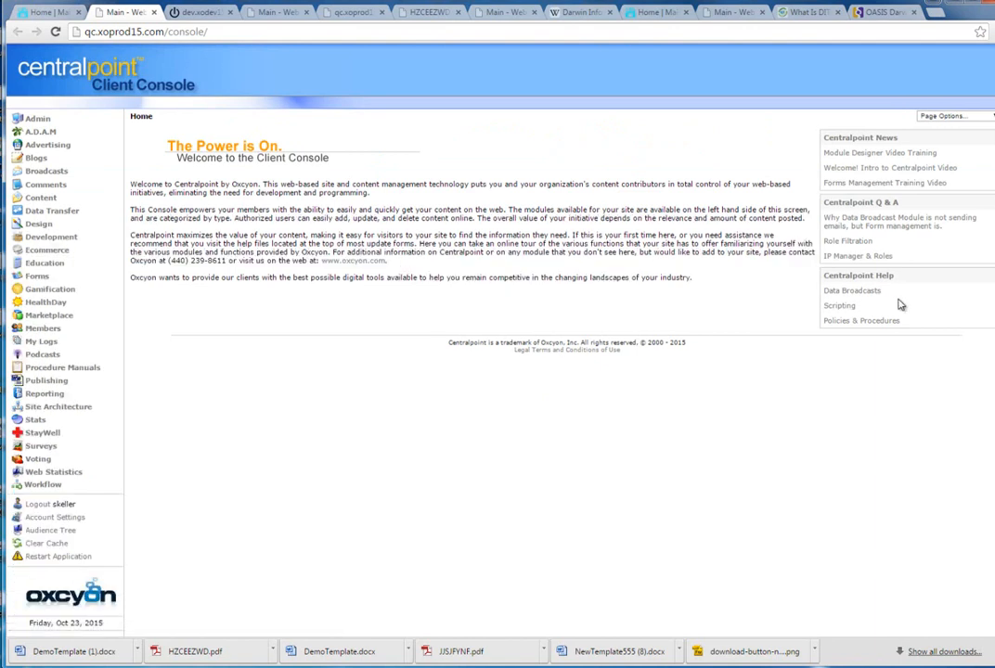
mouse_move(906, 531)
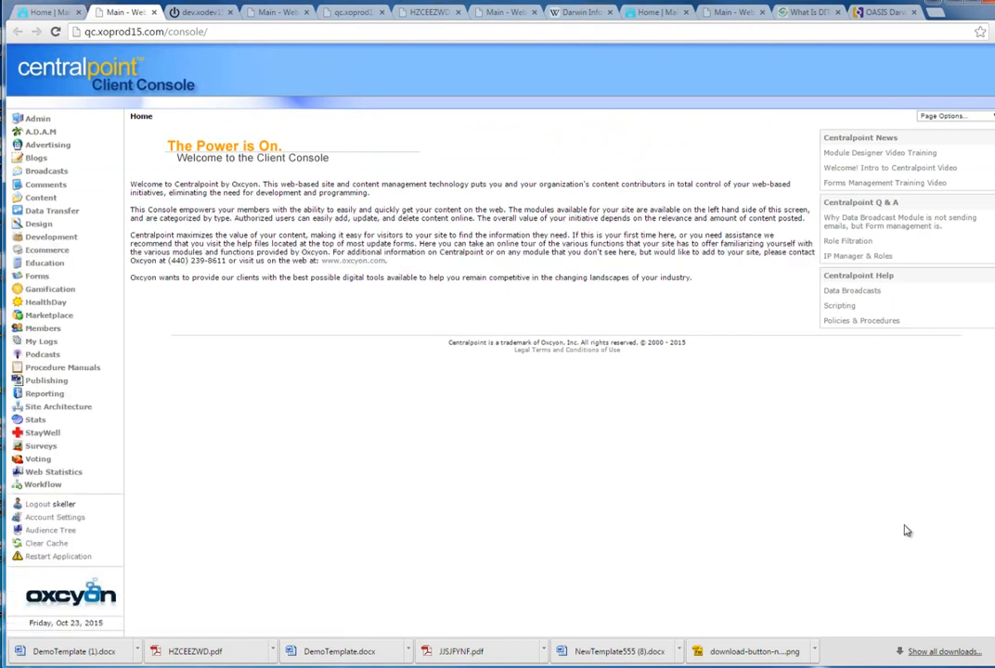